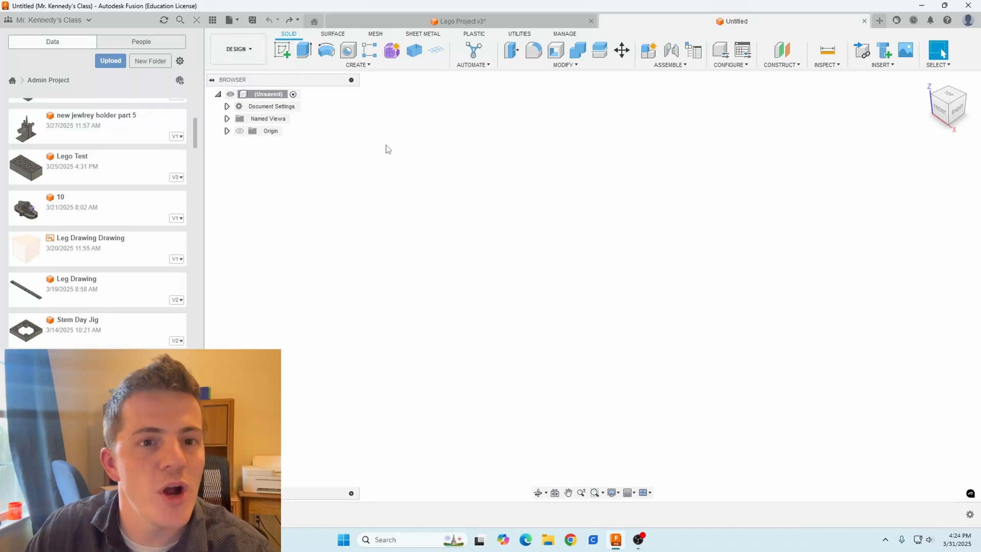
# Step: Draw a centre rectangle from the origin on the front plane, entering 75 and 120 mm
pyautogui.click(282, 50)
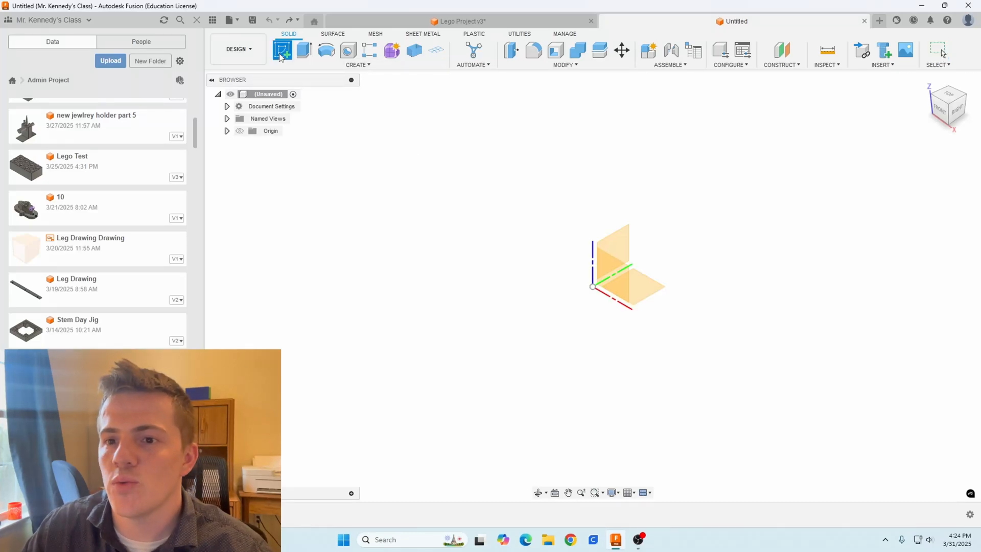
pyautogui.click(281, 50)
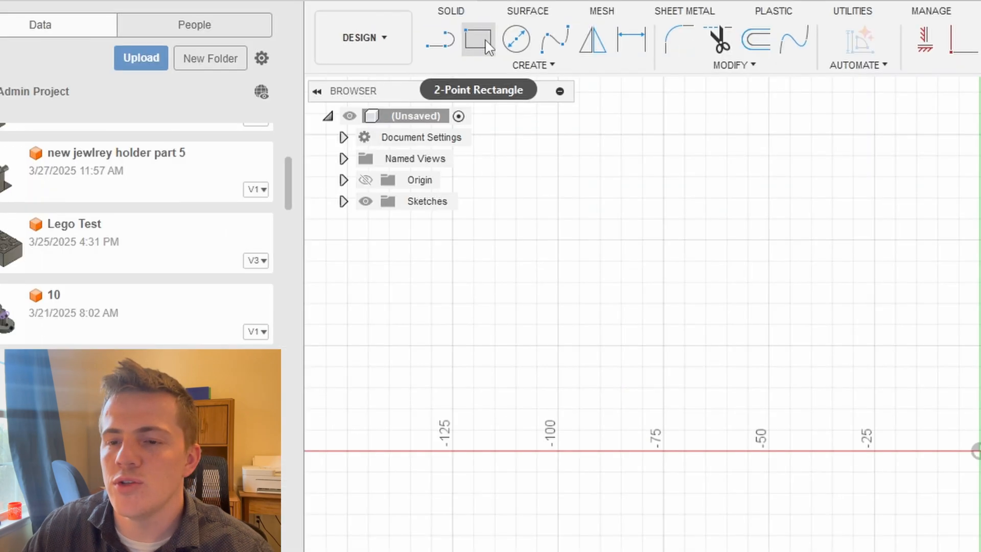
pyautogui.click(532, 64)
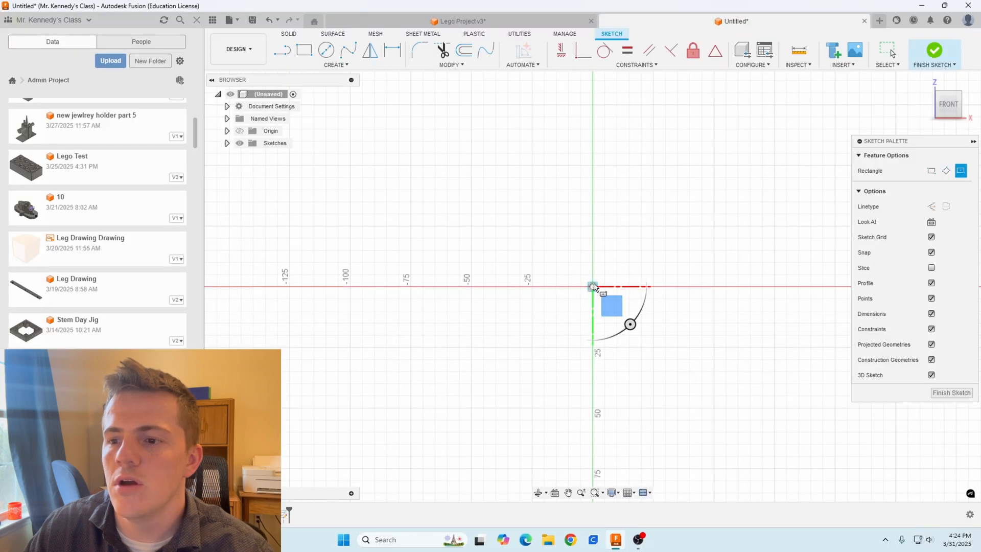
pyautogui.moveTo(592, 286); pyautogui.dragTo(654, 374)
pyautogui.write('75')
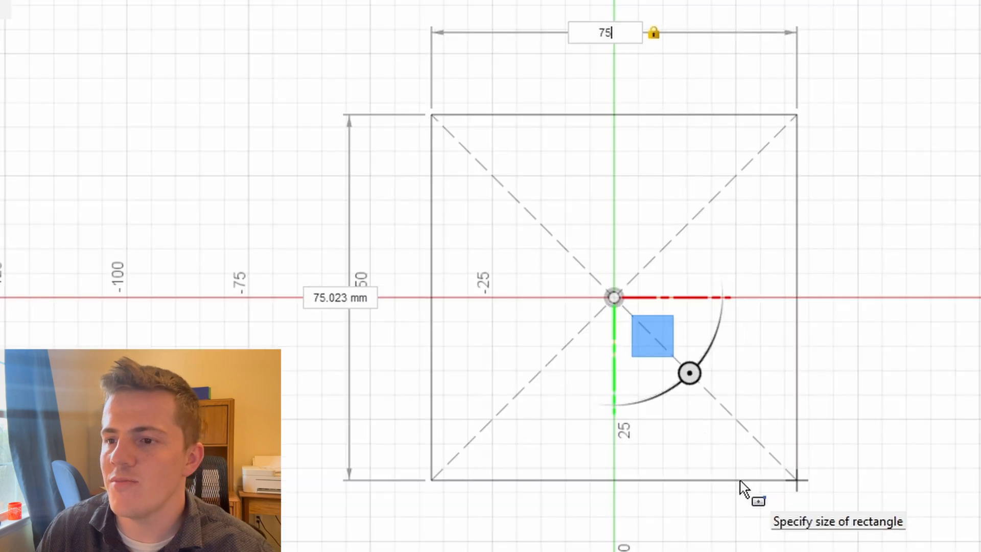
pyautogui.write('120')
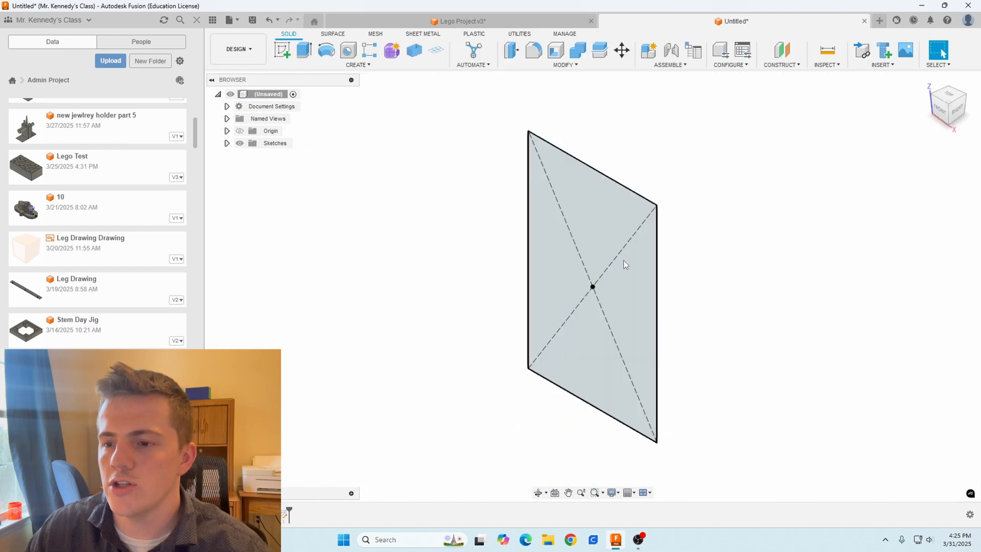
# Step: Extrude the rectangle profile into a 5 mm thick solid plate
pyautogui.click(303, 50)
pyautogui.write('5')
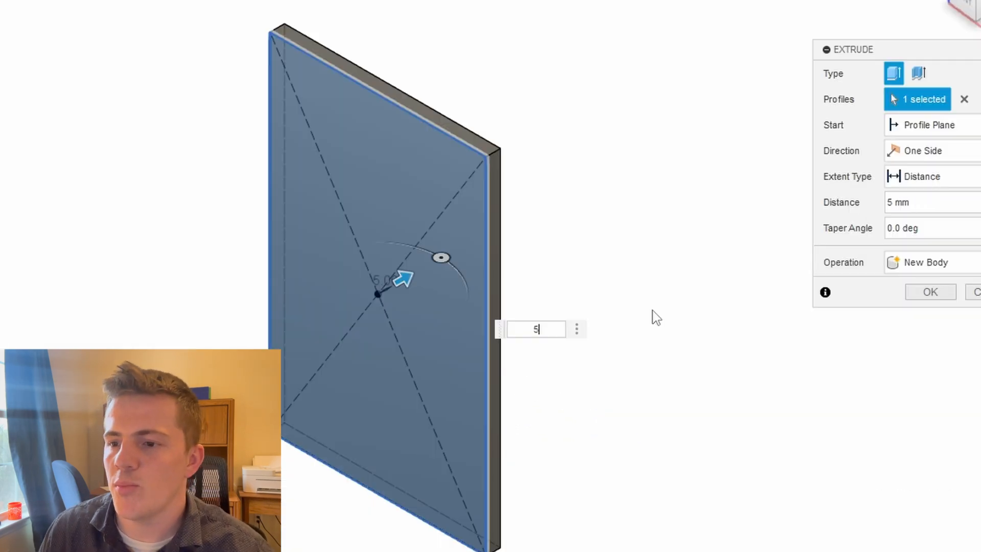
pyautogui.click(928, 291)
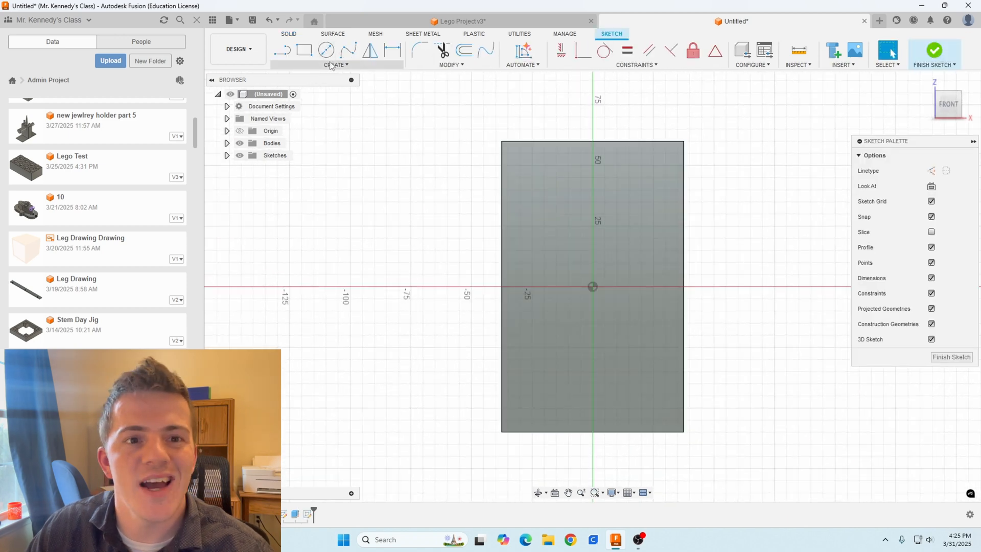
# Step: Sketch a centre rectangle (13 mm entered) on the plate and cut it through as the switch opening
pyautogui.click(335, 64)
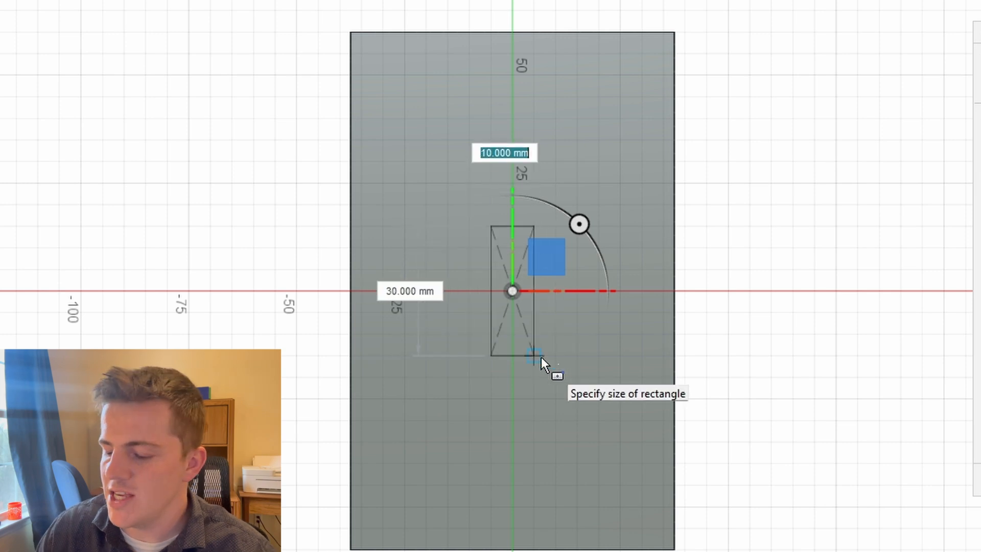
pyautogui.write('13')
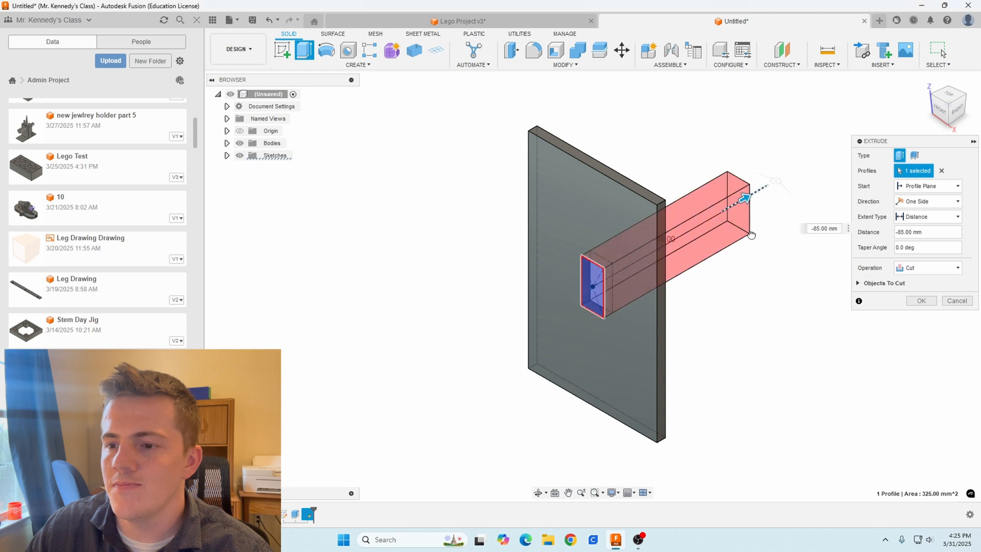
pyautogui.click(920, 300)
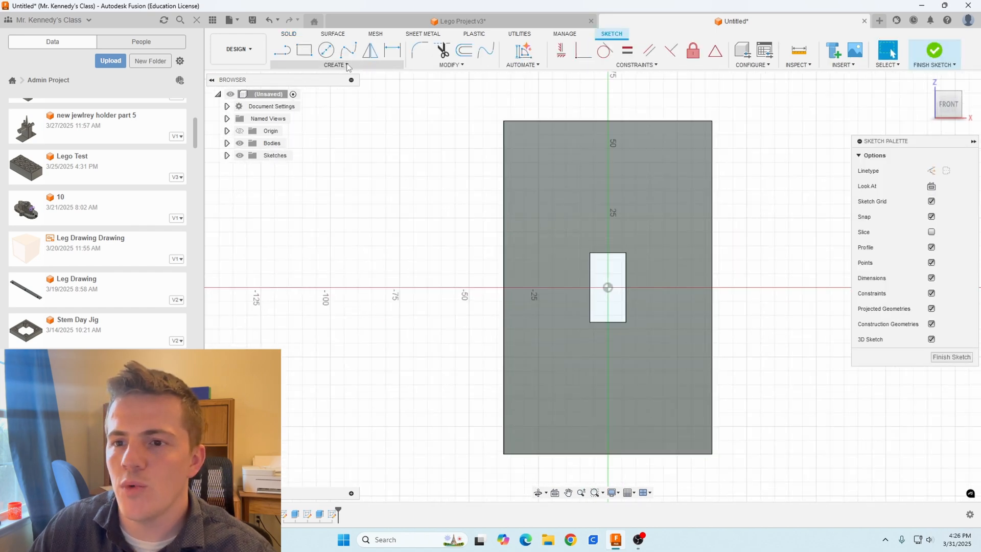
# Step: Place screw points on the centre line and dimension them 30 mm from the edges, discarding the redundant horizontal dimension
pyautogui.click(333, 55)
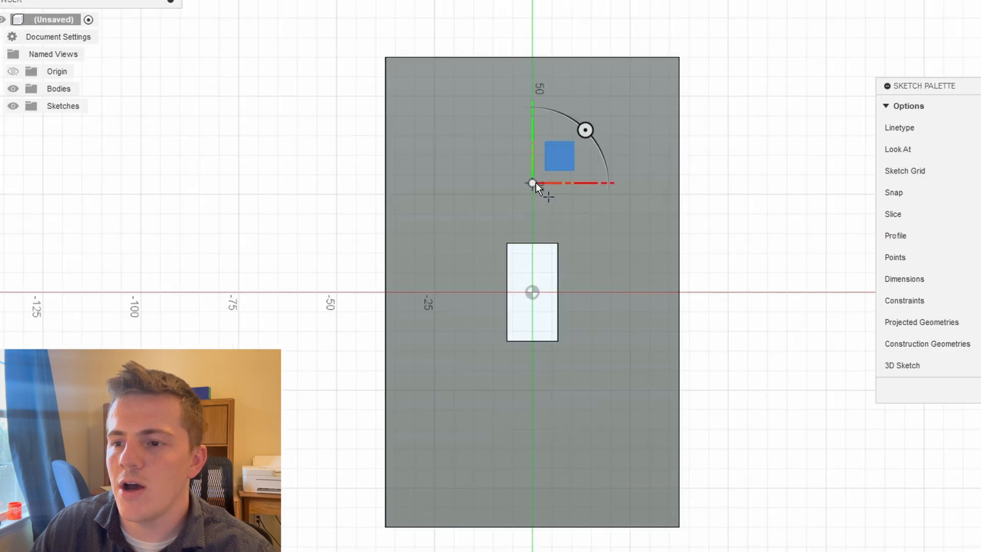
pyautogui.moveTo(532, 183); pyautogui.dragTo(532, 388)
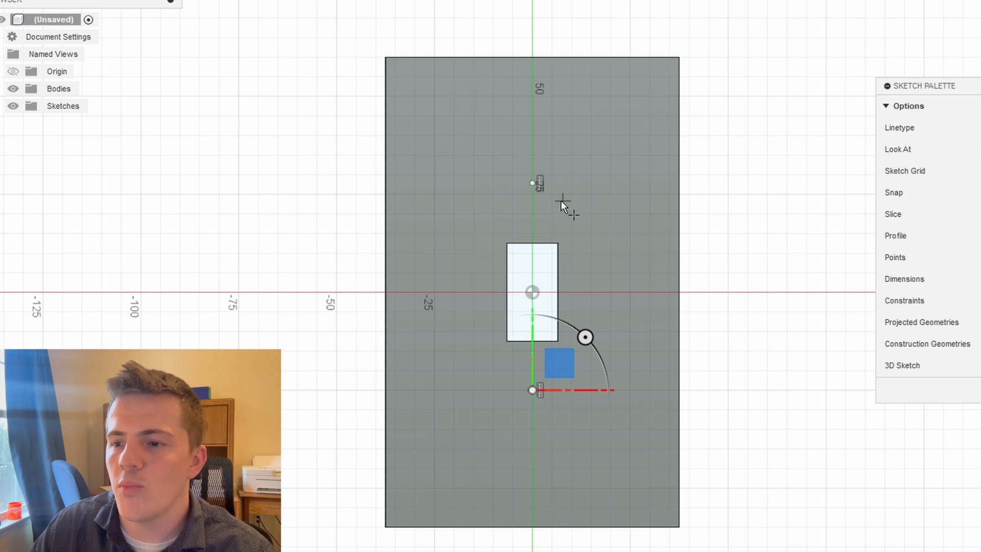
pyautogui.moveTo(541, 386)
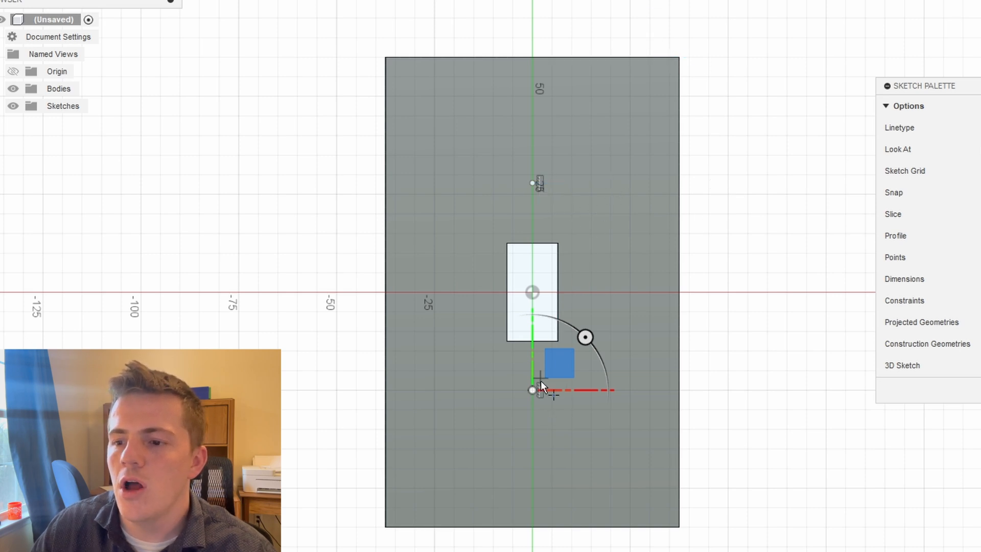
pyautogui.moveTo(431, 132)
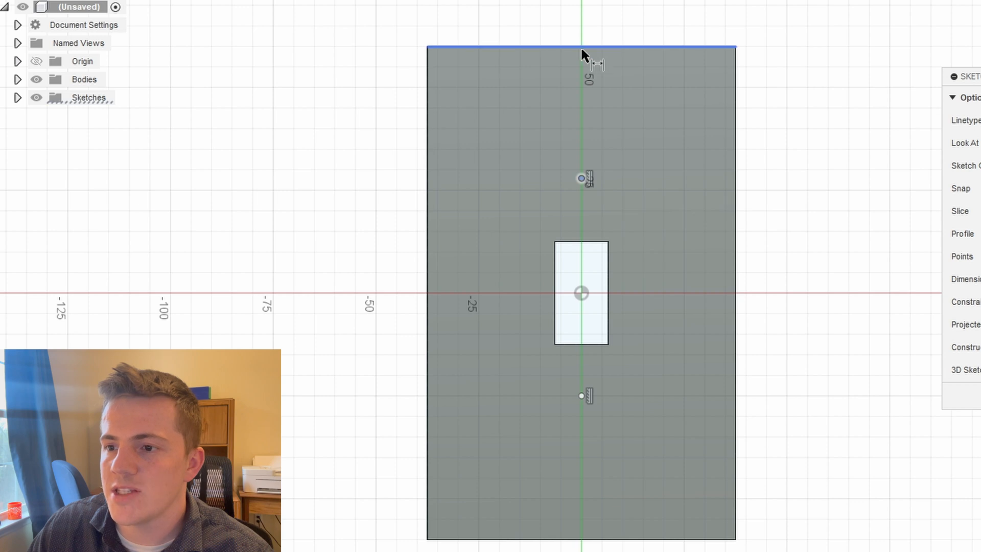
pyautogui.click(580, 178)
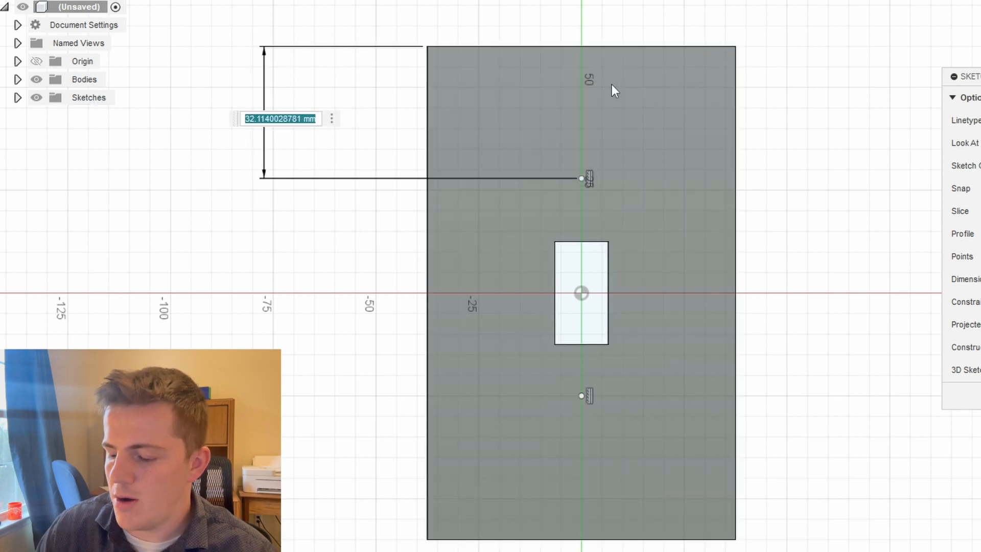
pyautogui.write('30.00')
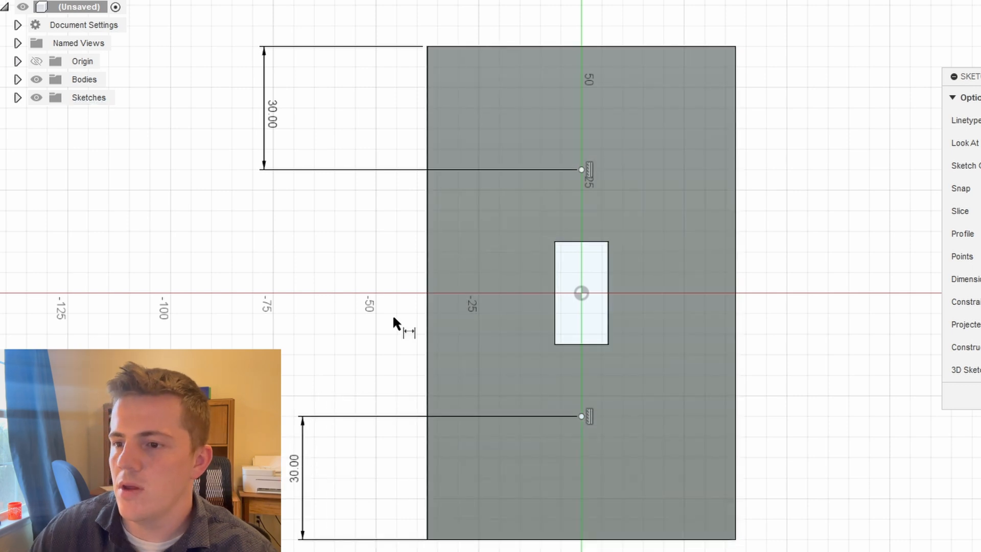
pyautogui.moveTo(574, 194)
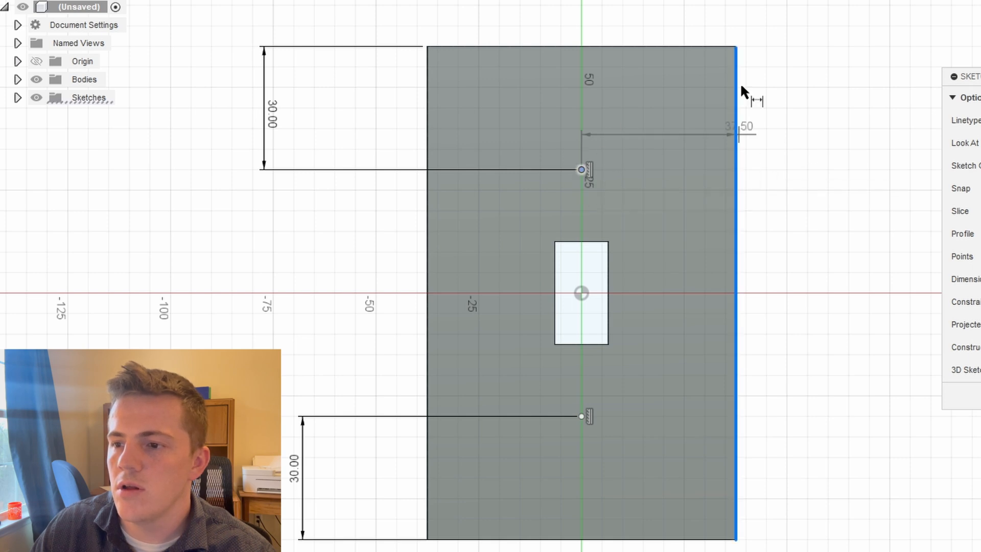
pyautogui.click(739, 126)
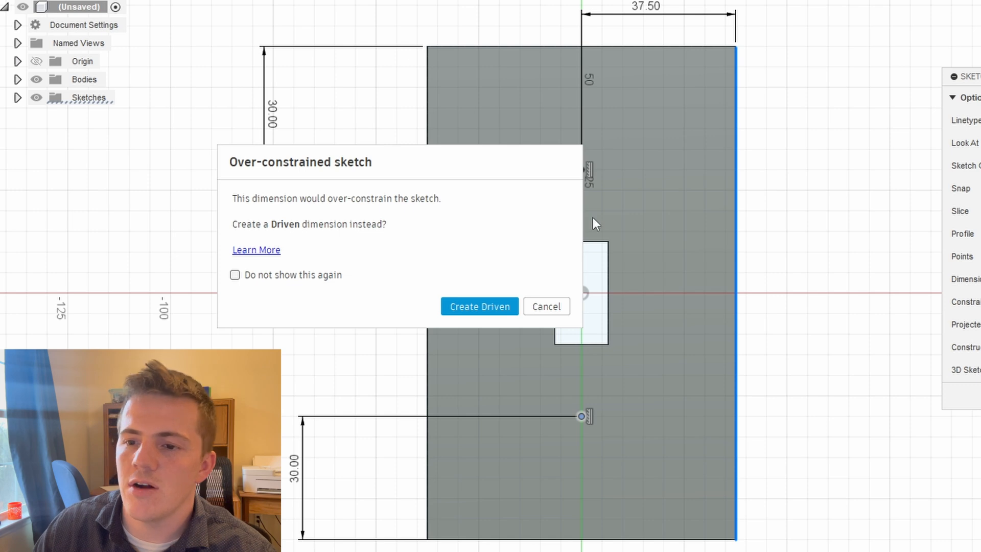
pyautogui.moveTo(565, 300)
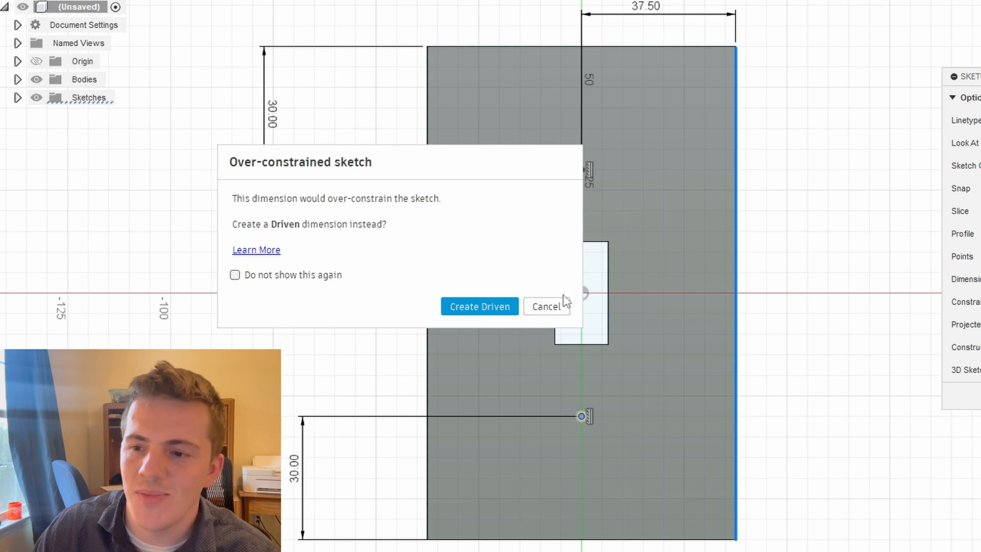
pyautogui.click(544, 306)
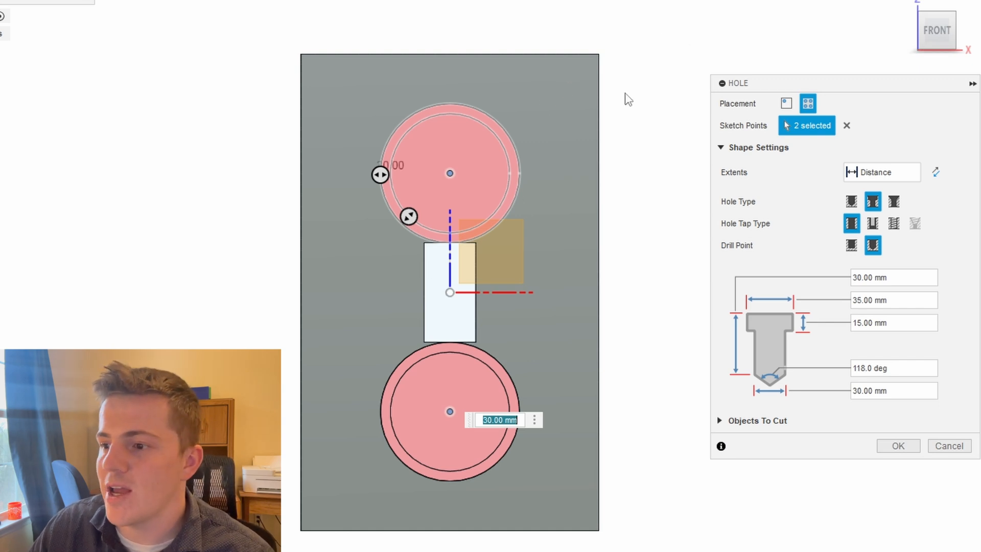
pyautogui.moveTo(904, 241)
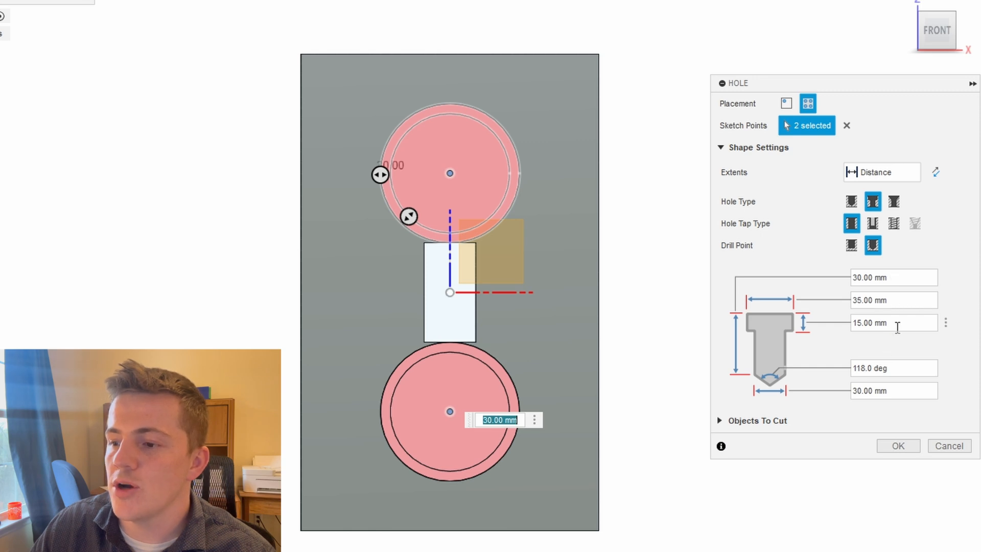
pyautogui.moveTo(893, 323)
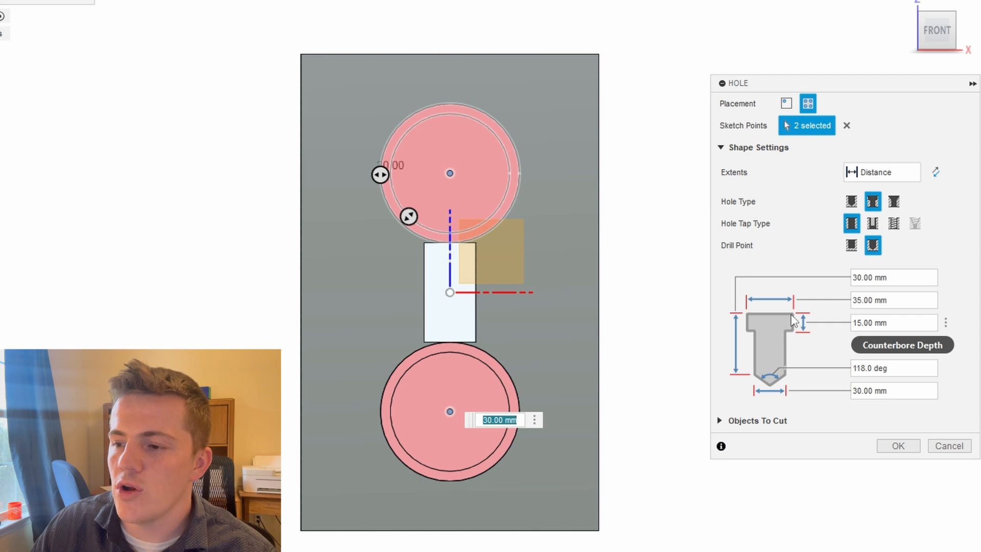
# Step: Set the counterbore depth and a 5 mm hole diameter for the screw holes at both points
pyautogui.click(893, 321)
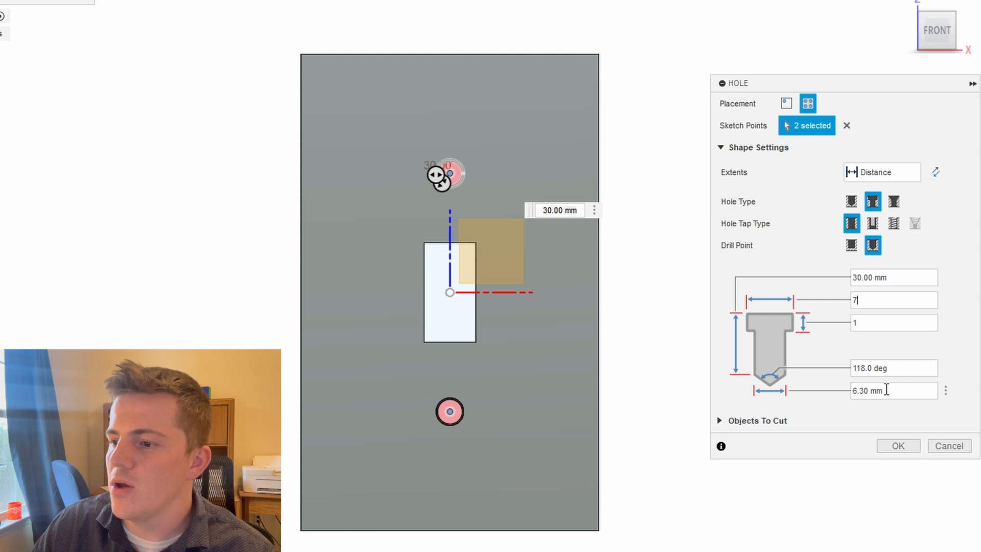
pyautogui.moveTo(749, 397)
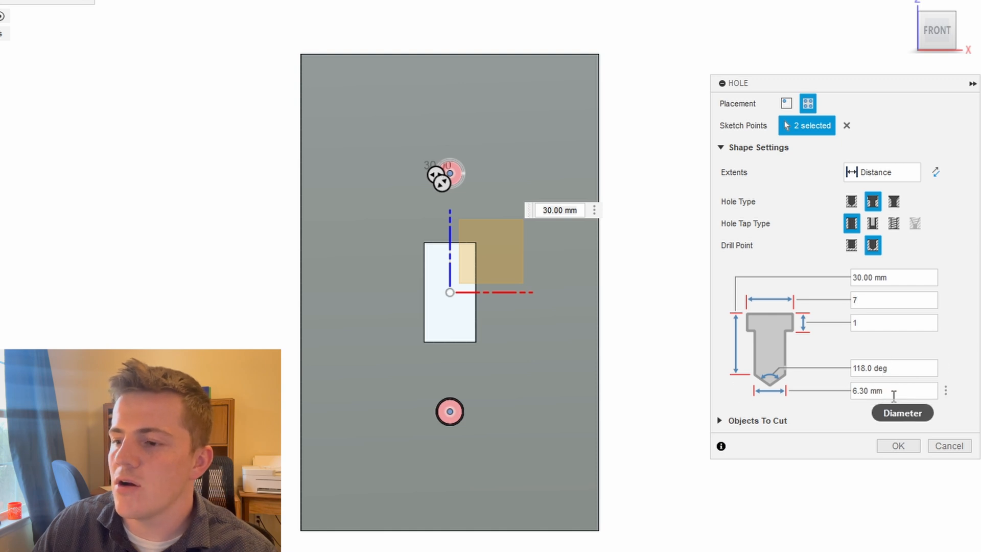
pyautogui.click(893, 391)
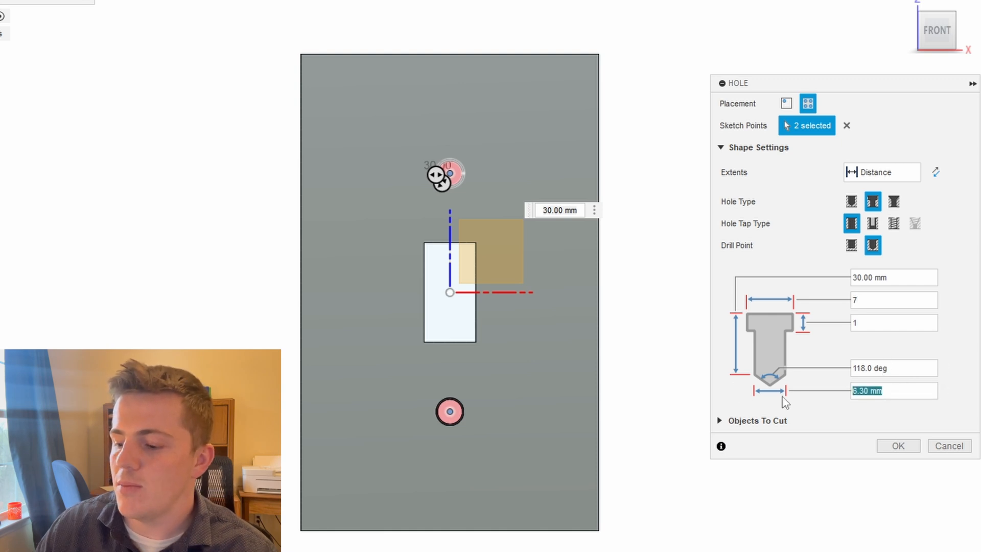
pyautogui.write('5')
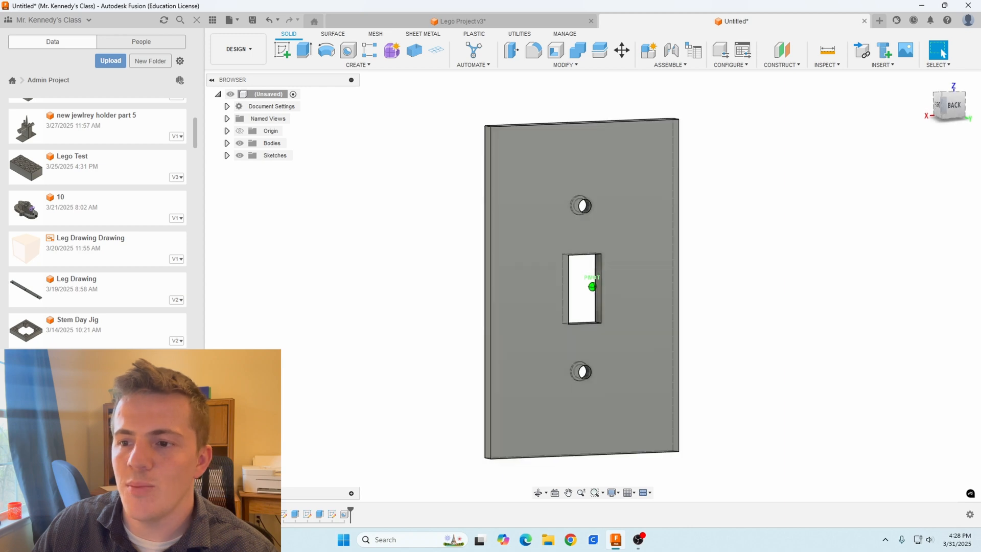
# Step: Fillet the plate's outer front edges, including the bottom front edge
pyautogui.click(561, 110)
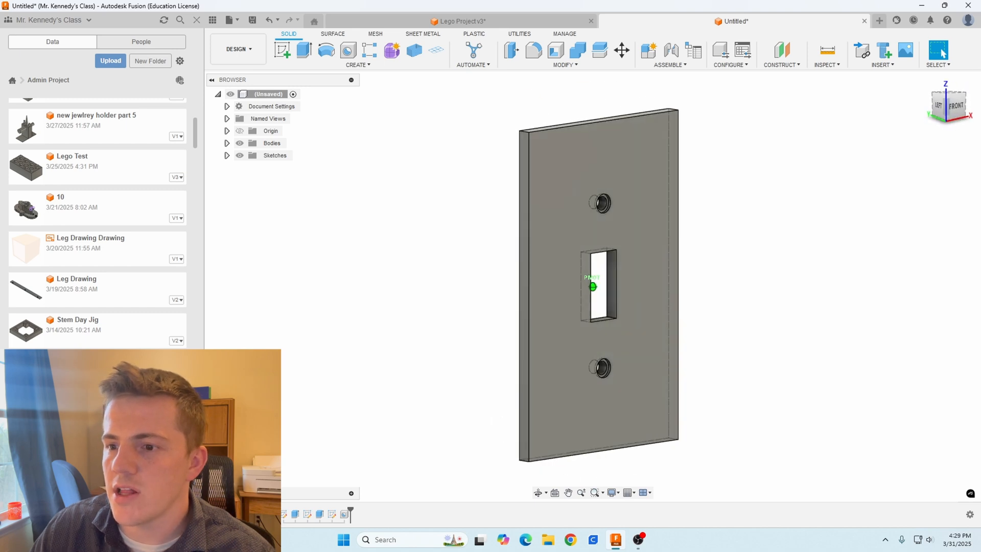
pyautogui.click(533, 51)
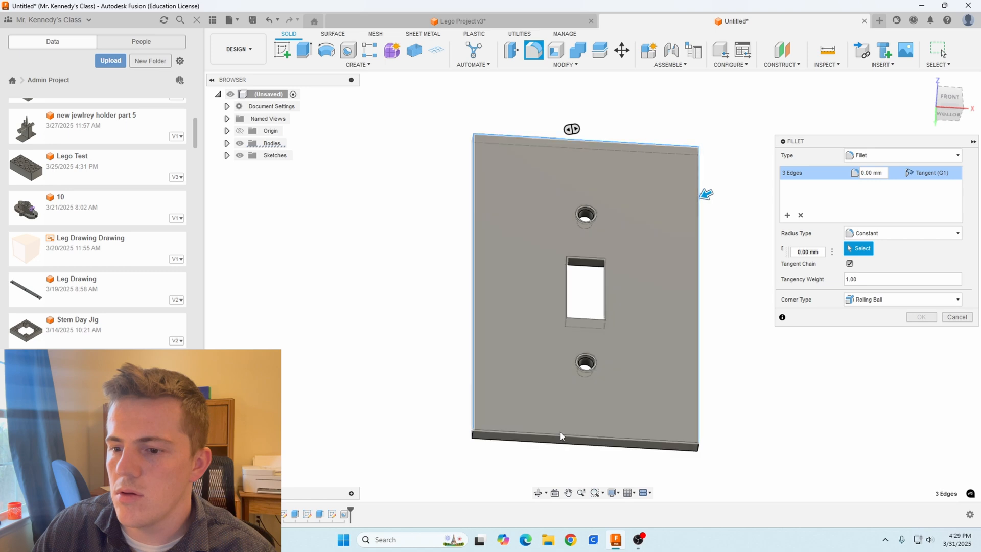
pyautogui.click(559, 436)
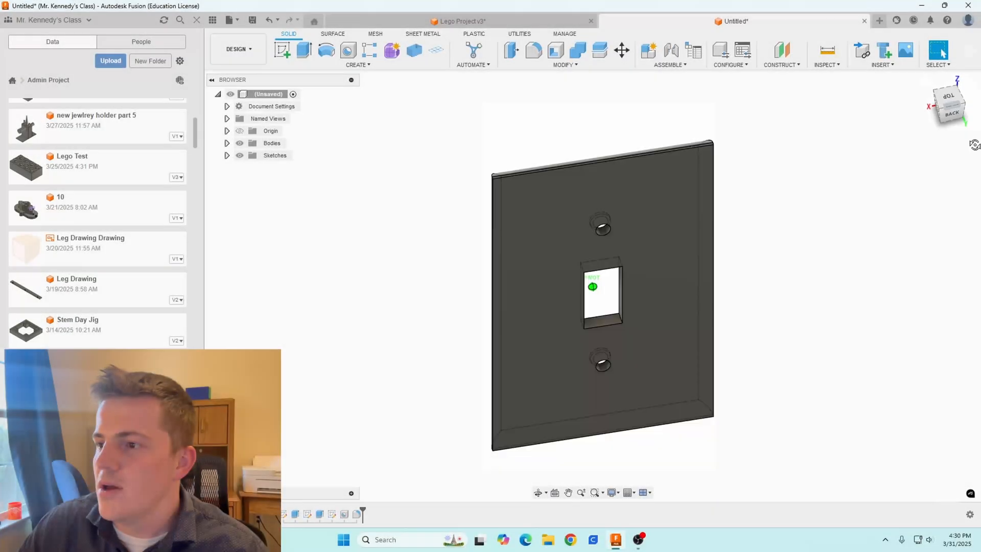
# Step: Shell the plate from the back face, then edit the Shell feature to a 1 mm inside thickness
pyautogui.click(951, 113)
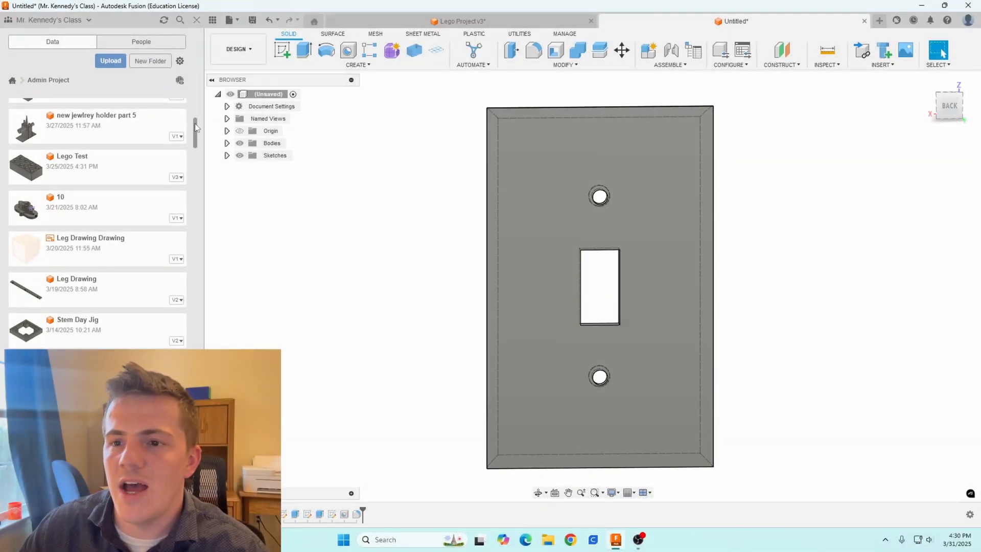
pyautogui.moveTo(556, 50)
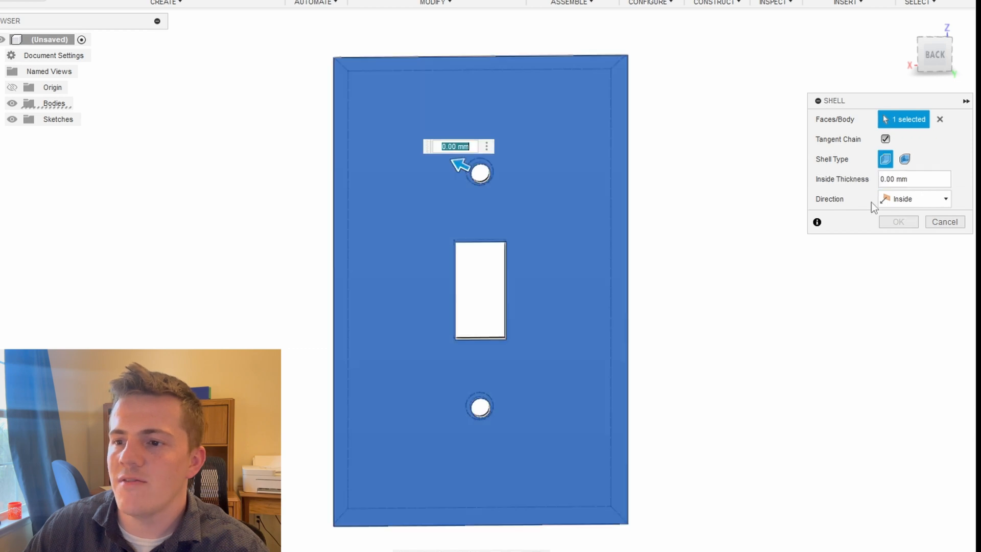
pyautogui.click(913, 179)
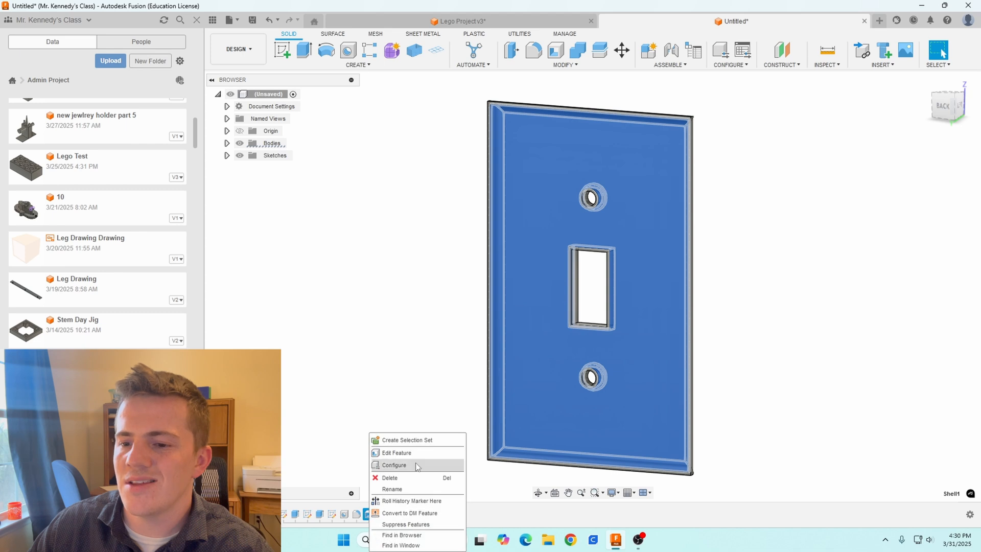
pyautogui.click(396, 453)
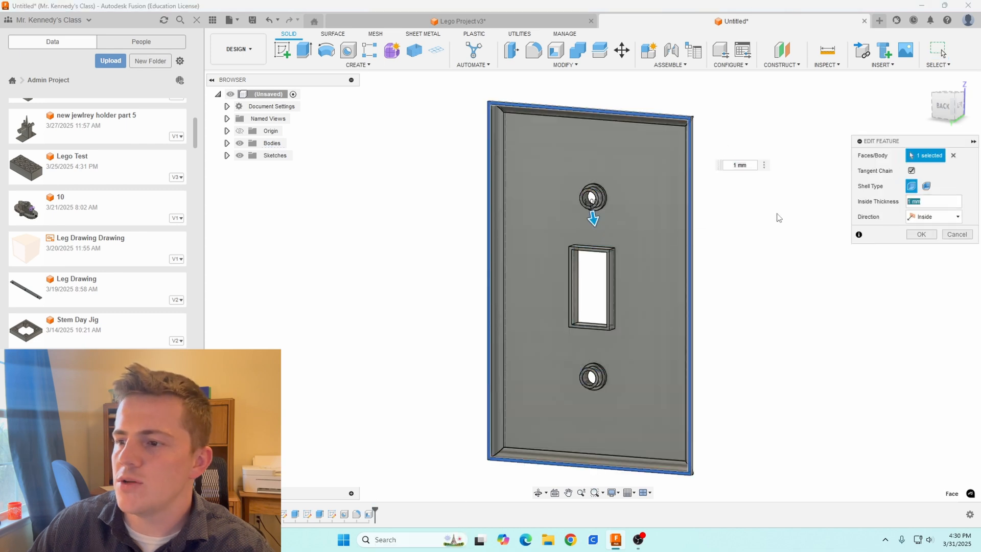
pyautogui.click(920, 233)
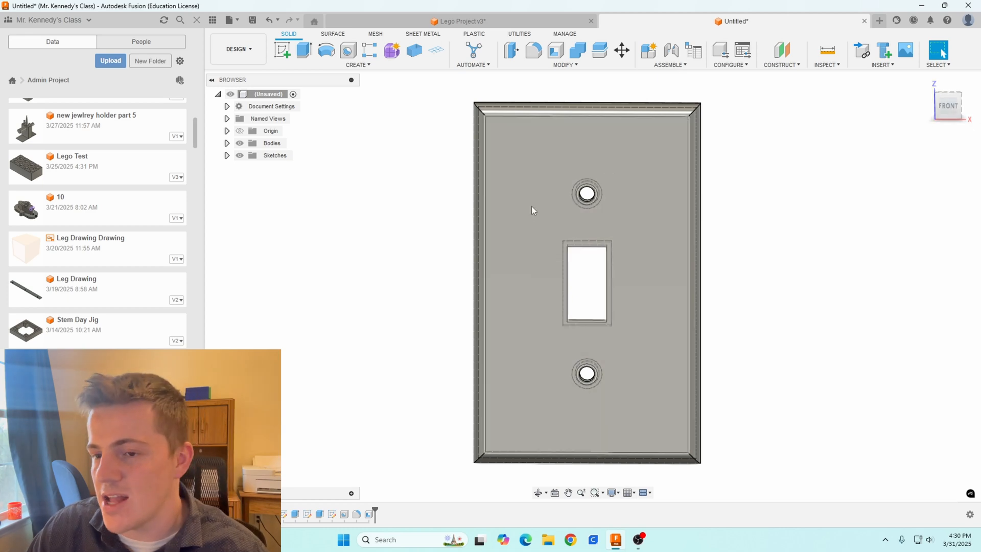
pyautogui.moveTo(589, 168)
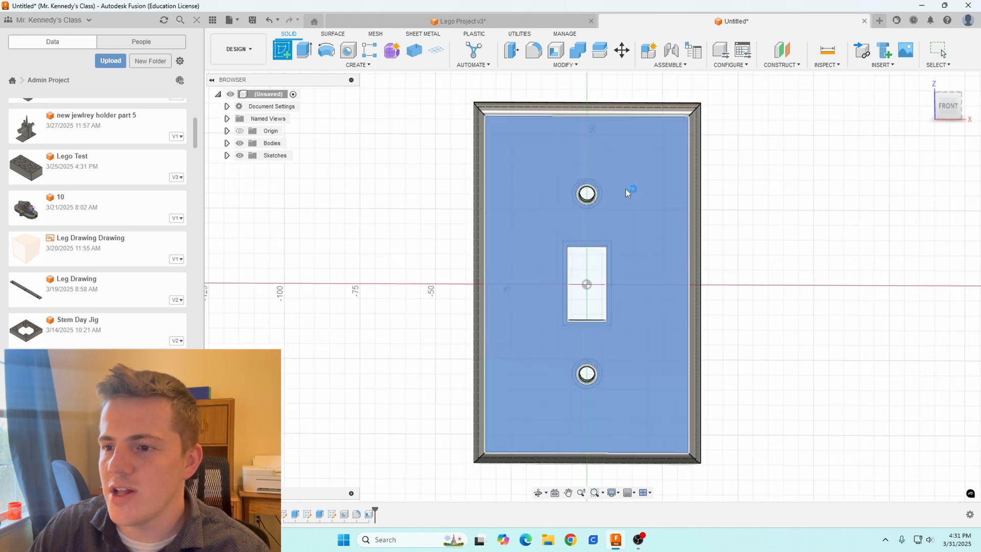
# Step: Sketch on the front face and offset the outer edge inward about 1.25 mm for the border outline
pyautogui.click(625, 193)
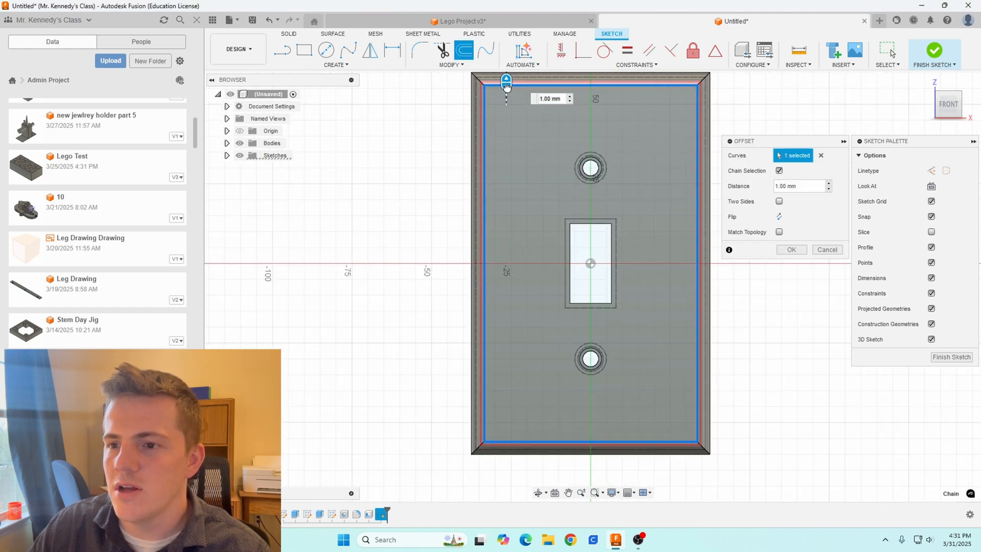
pyautogui.moveTo(506, 91); pyautogui.dragTo(510, 94)
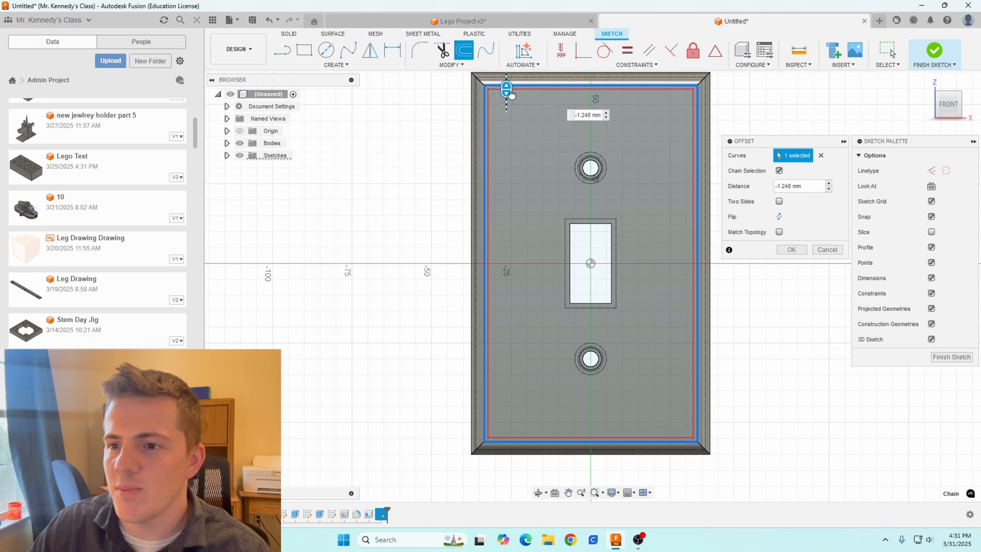
pyautogui.moveTo(506, 88)
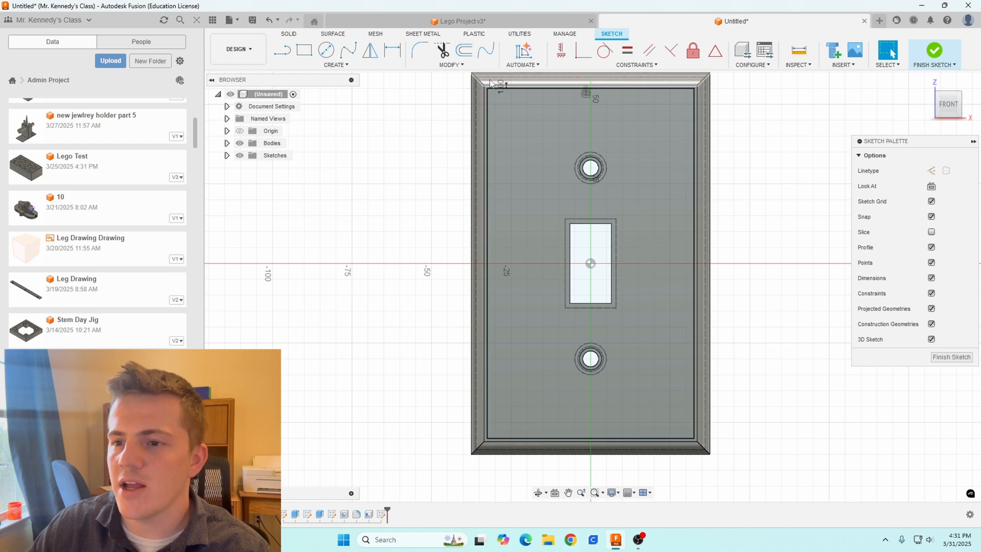
pyautogui.click(463, 51)
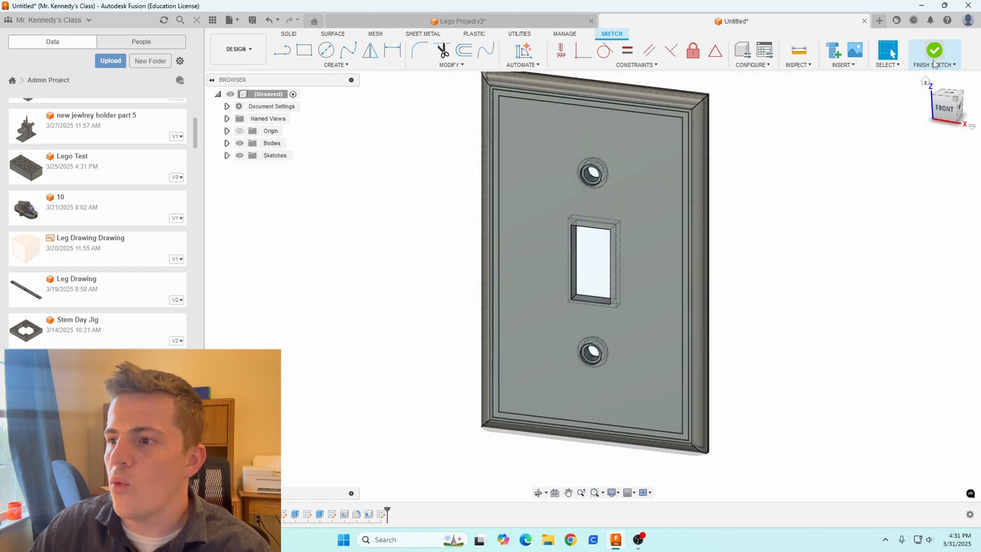
# Step: Finish the border sketch and create a component from the plate body, inspecting the border strip
pyautogui.click(934, 50)
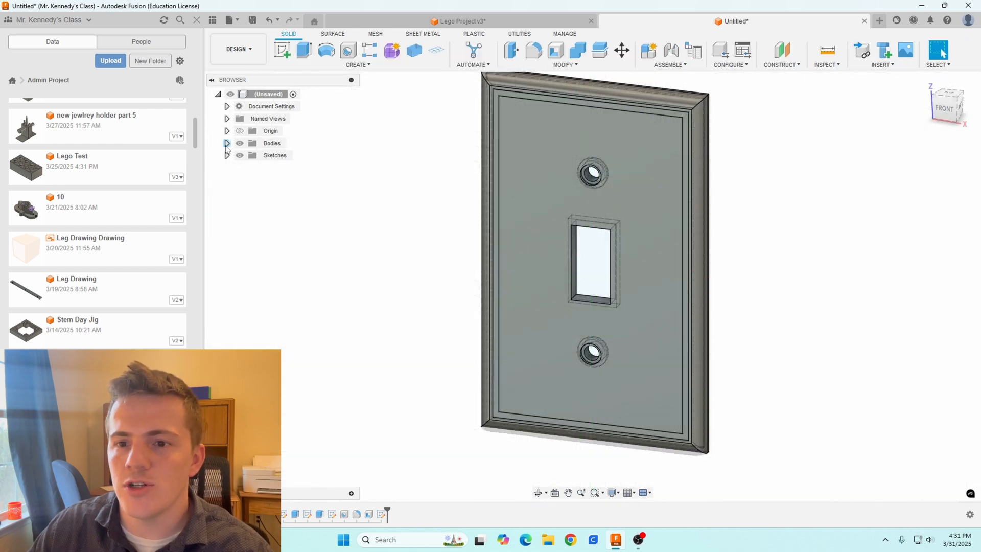
pyautogui.rightClick(277, 155)
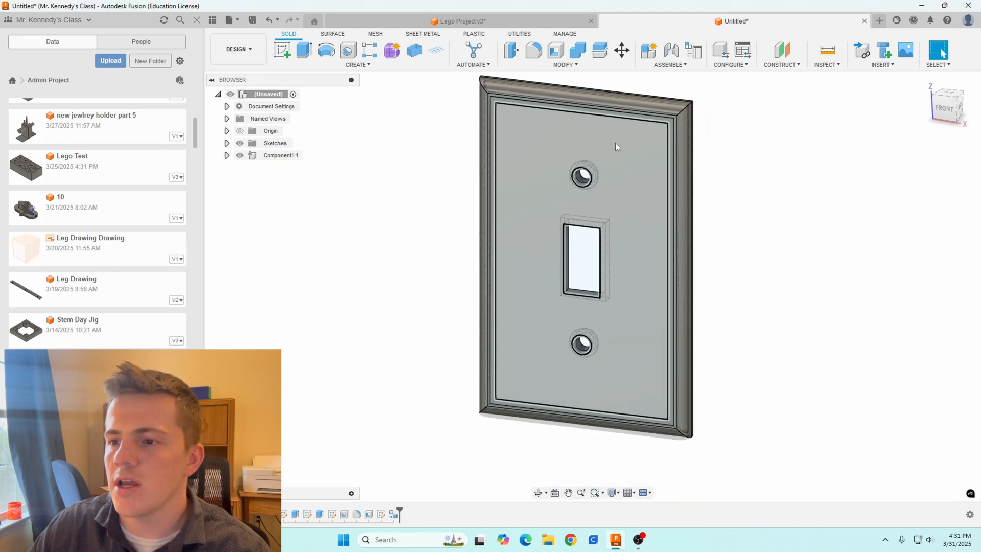
pyautogui.click(945, 104)
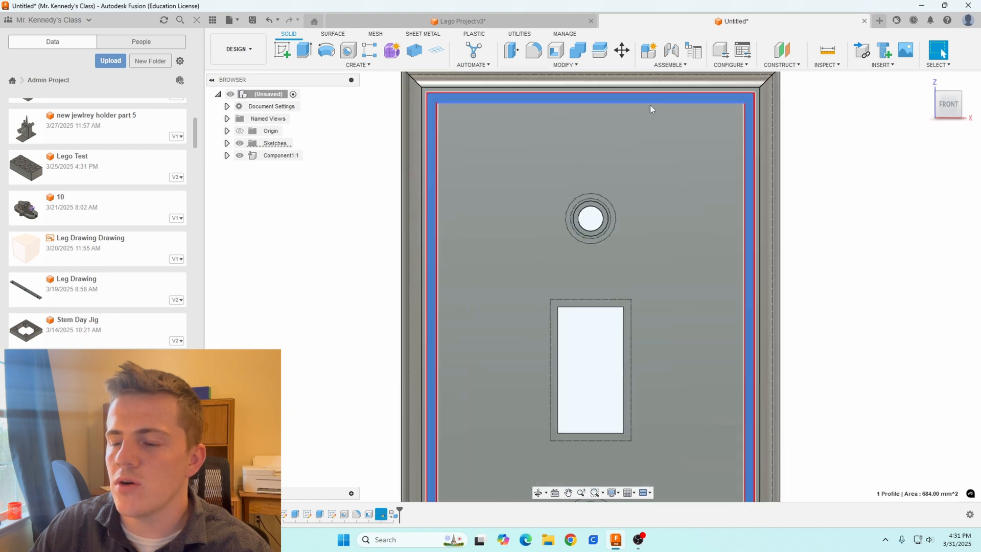
pyautogui.click(302, 49)
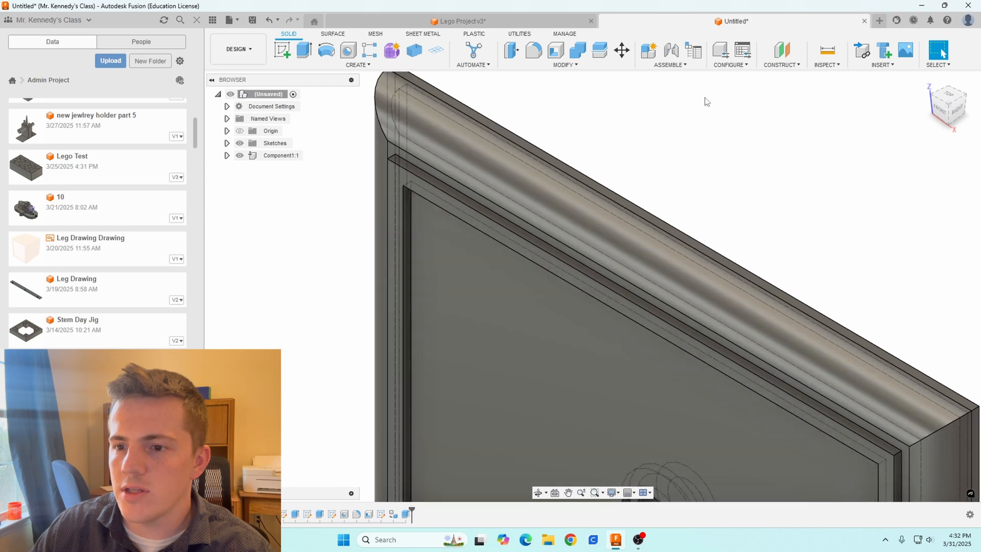
pyautogui.moveTo(707, 101); pyautogui.dragTo(591, 286)
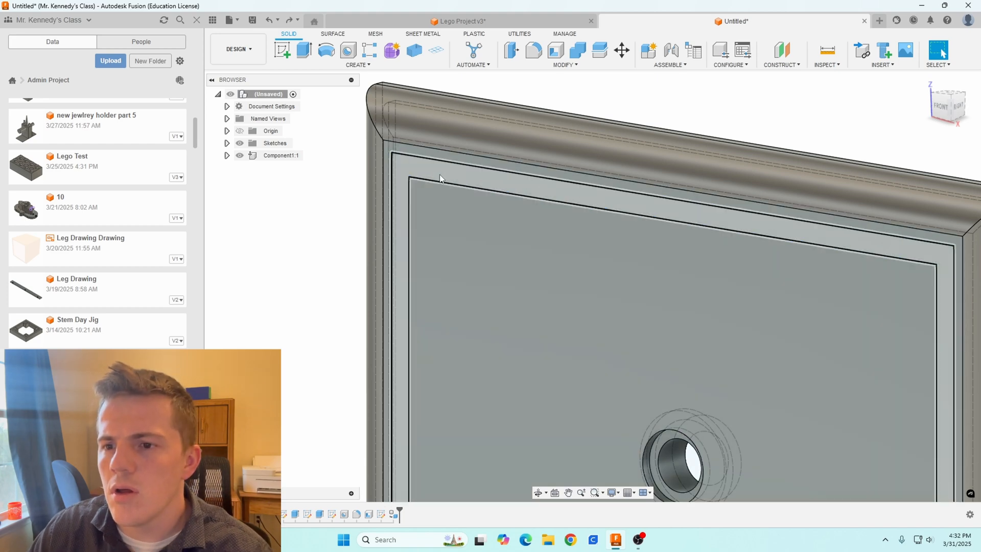
pyautogui.click(302, 50)
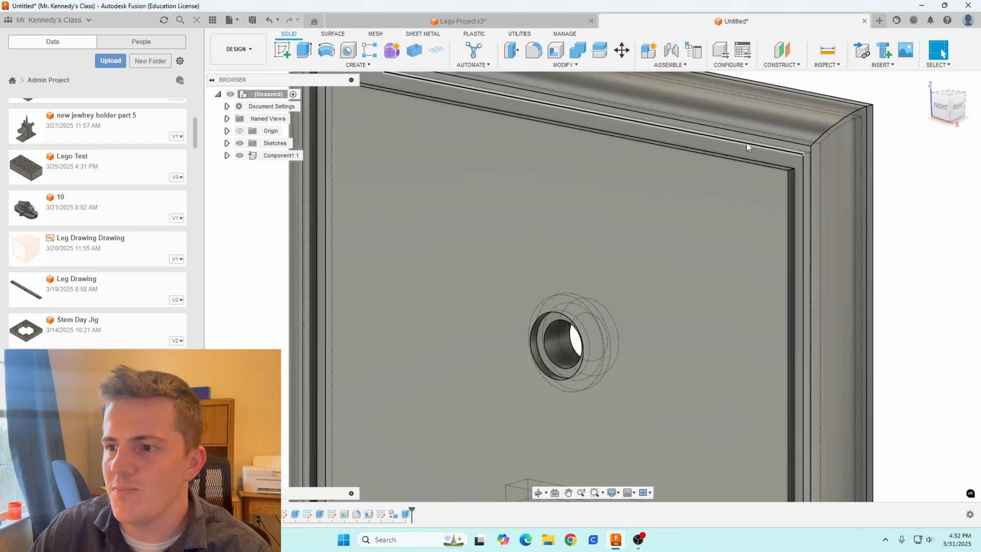
# Step: Extrude the border strip profile 1 mm as a new separate component and view the cover from the front
pyautogui.click(780, 167)
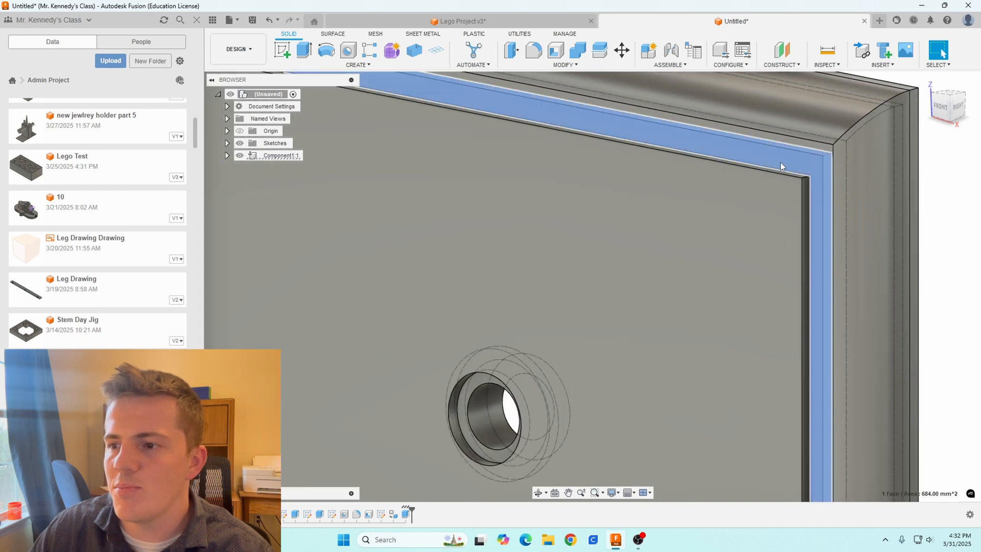
pyautogui.click(304, 50)
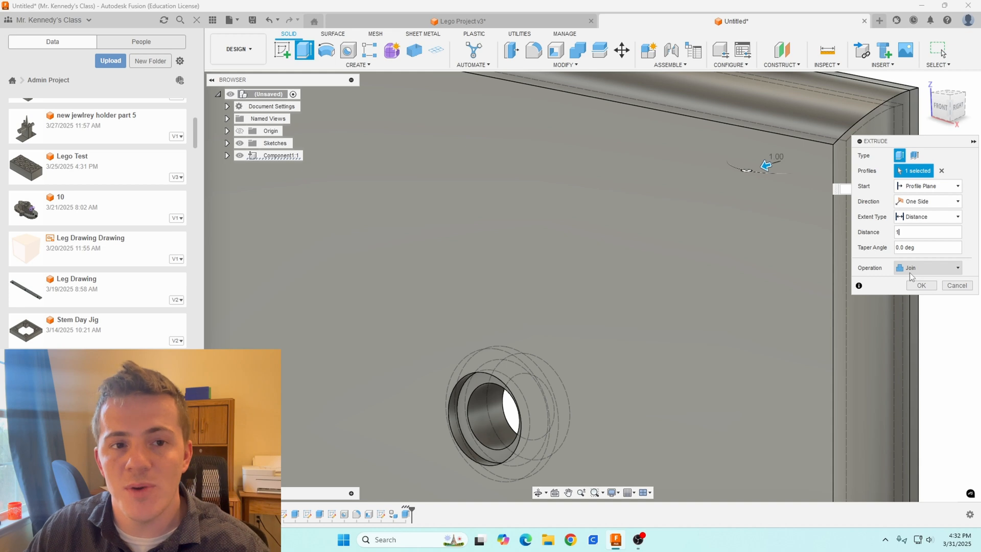
pyautogui.click(926, 268)
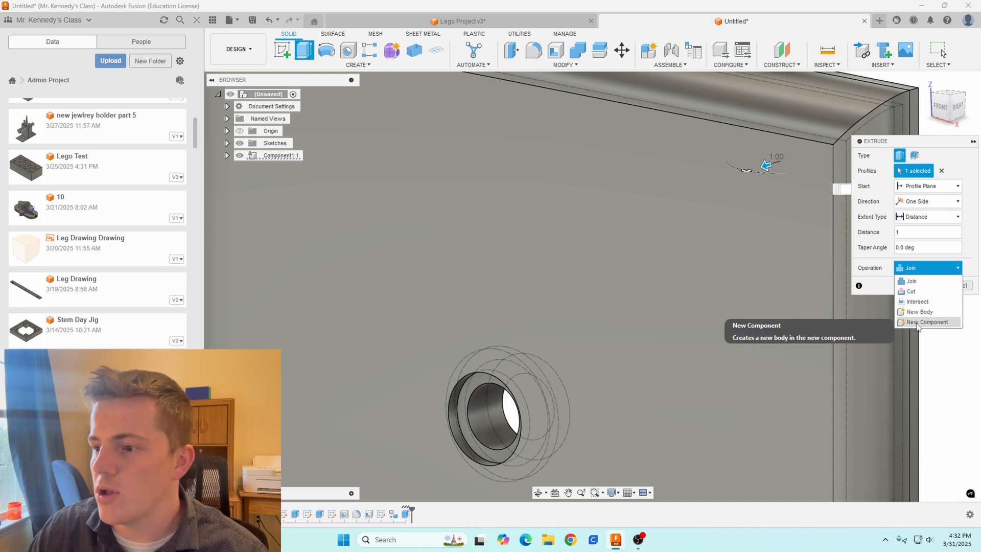
pyautogui.click(930, 321)
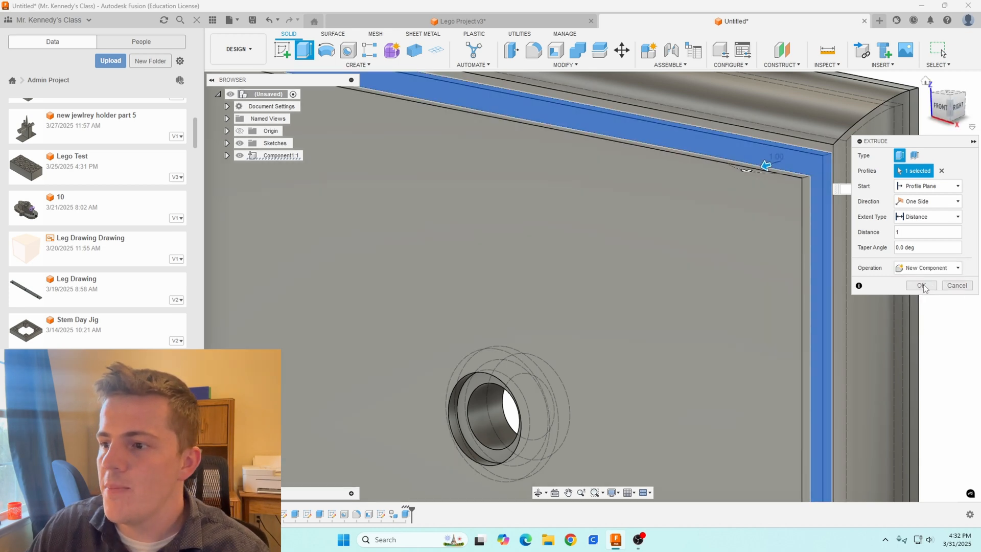
pyautogui.click(920, 285)
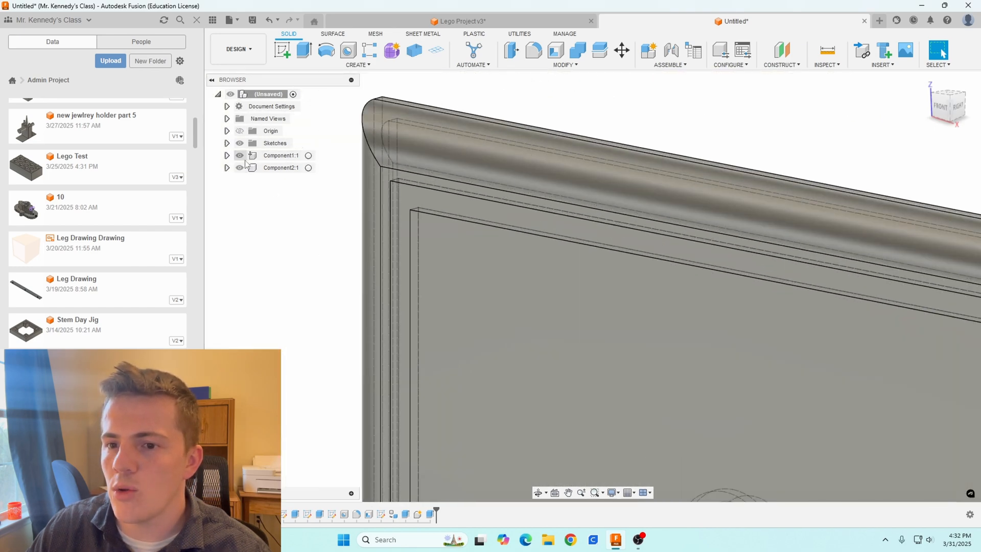
pyautogui.click(239, 167)
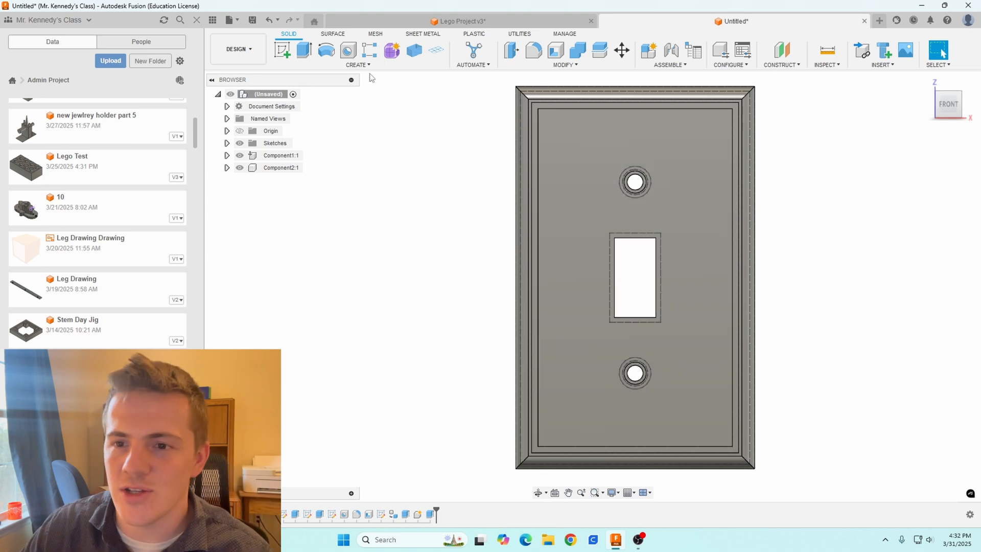
# Step: Start a sketch on the cover face and add centered text reading 'Welcome' at the top
pyautogui.click(282, 51)
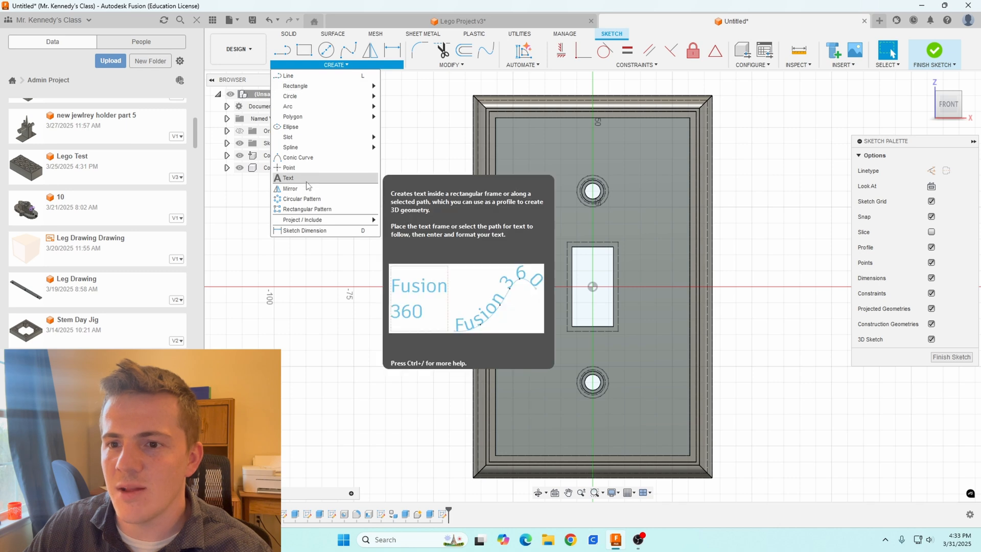
pyautogui.click(287, 178)
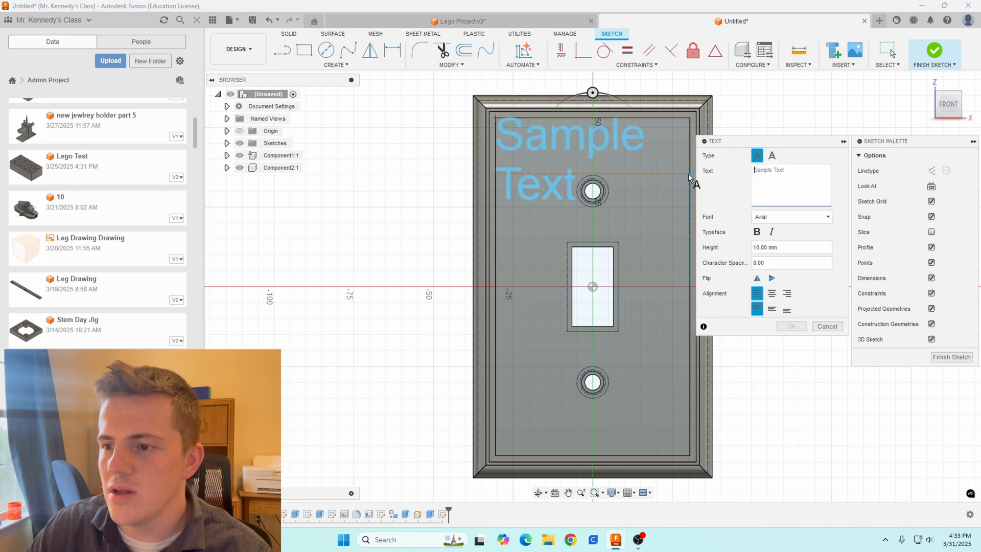
pyautogui.moveTo(745, 215)
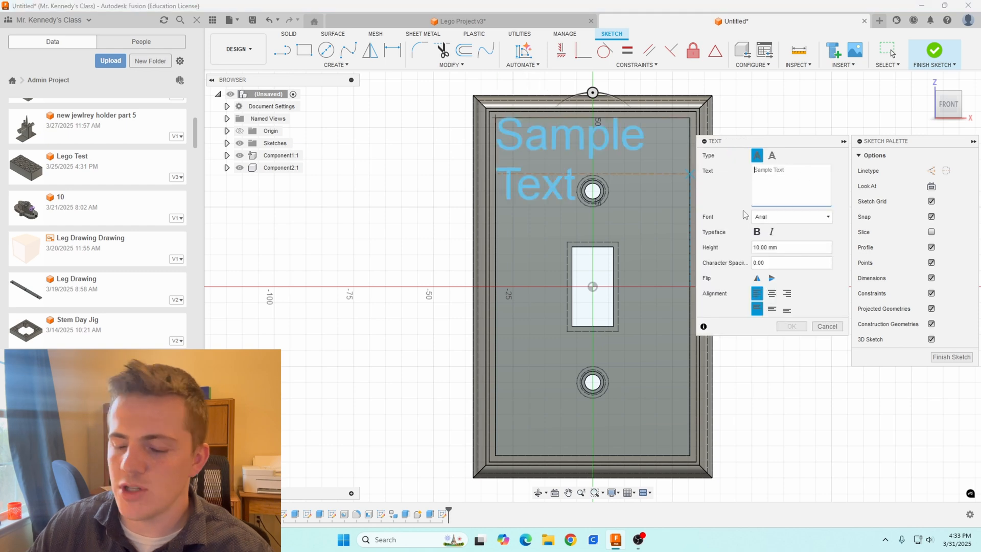
pyautogui.write('Welcome')
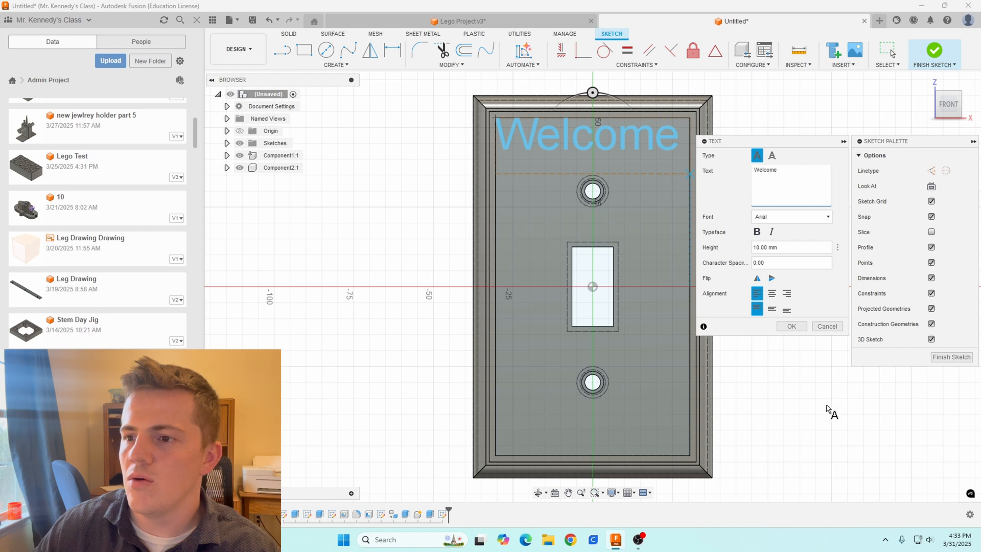
pyautogui.click(786, 293)
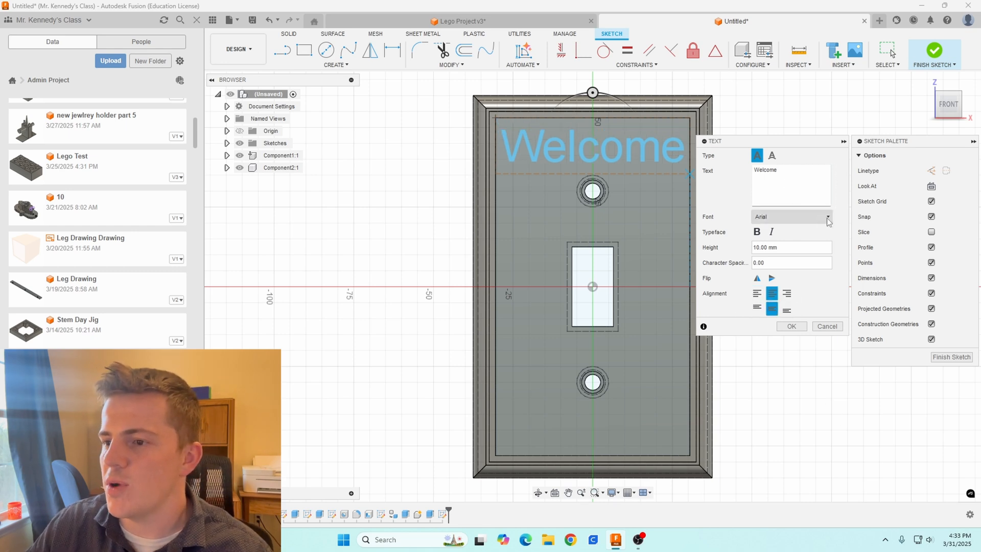
# Step: Set the Welcome text to the Cookie script font at 12.00 mm height and confirm it
pyautogui.click(827, 217)
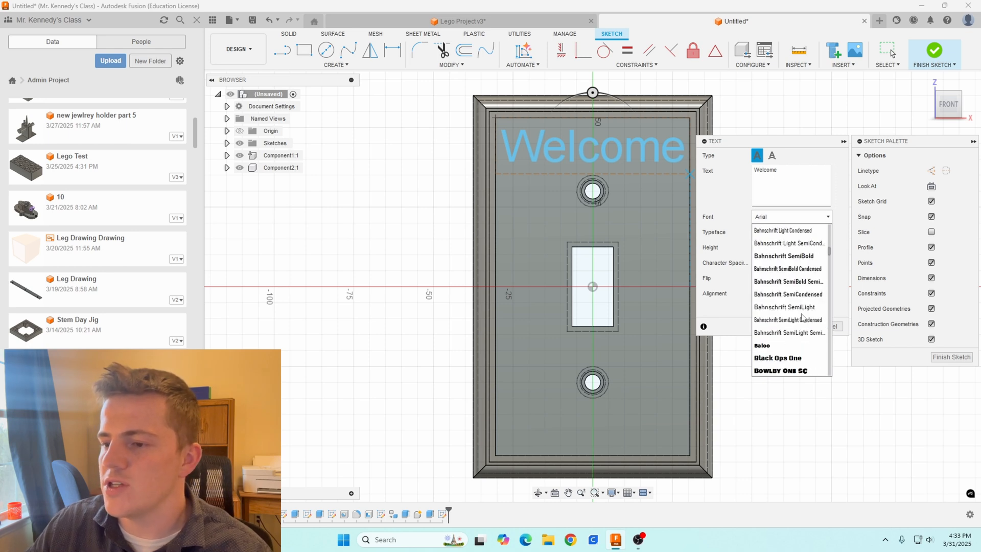
pyautogui.scroll(-3)
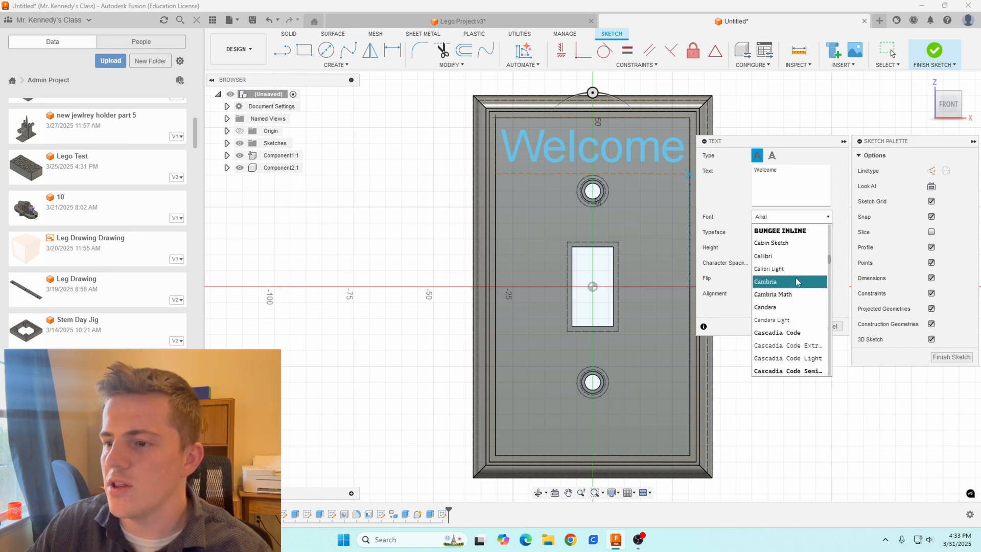
pyautogui.scroll(-3)
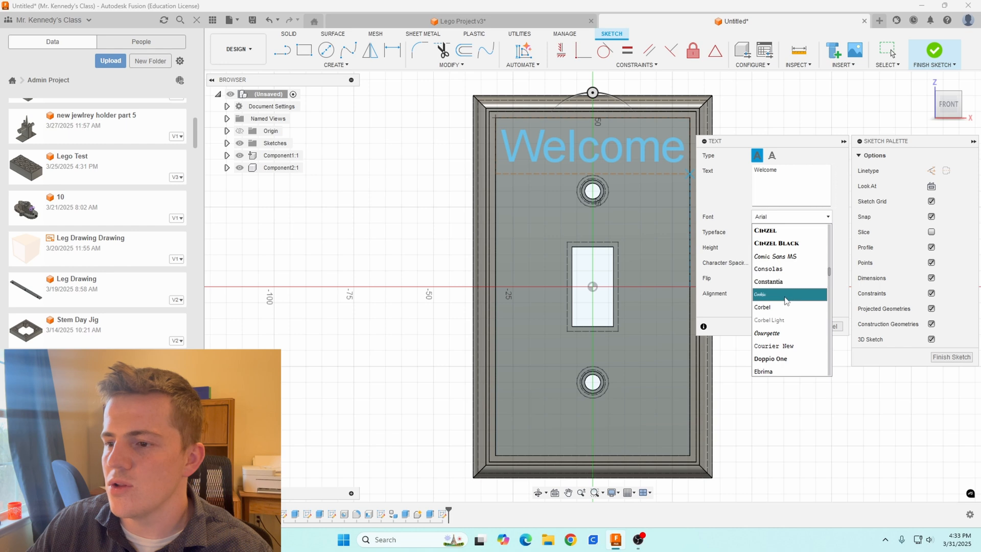
pyautogui.click(760, 295)
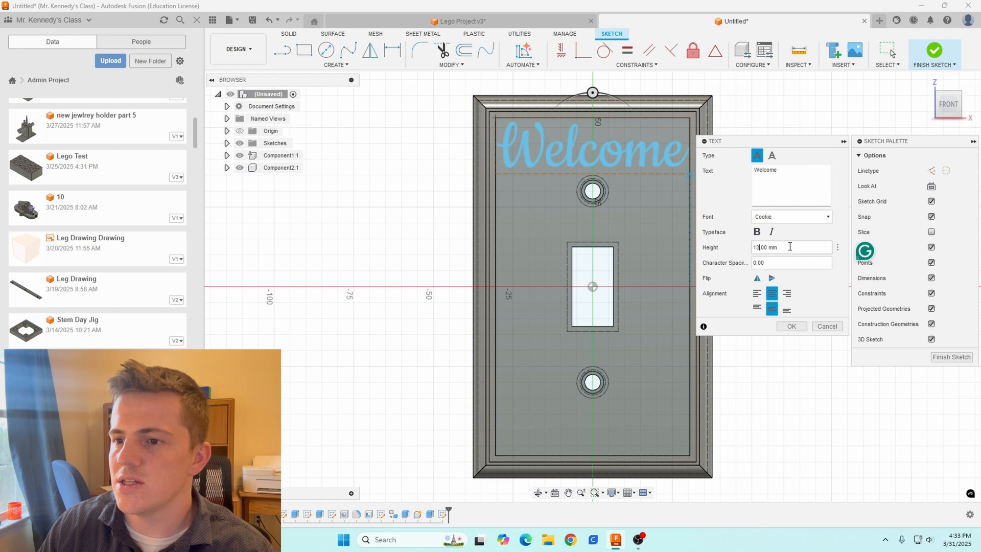
pyautogui.write('12.00 mm')
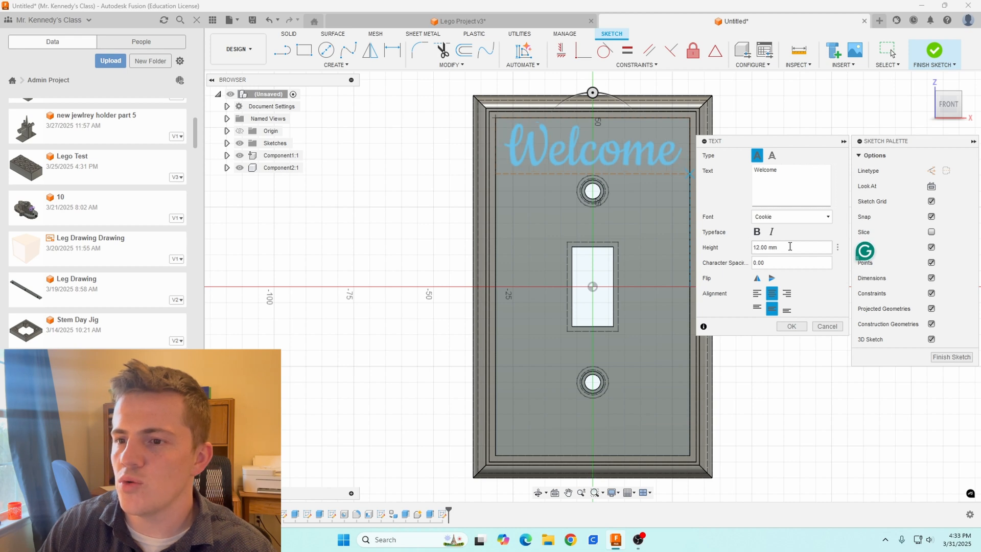
pyautogui.click(791, 326)
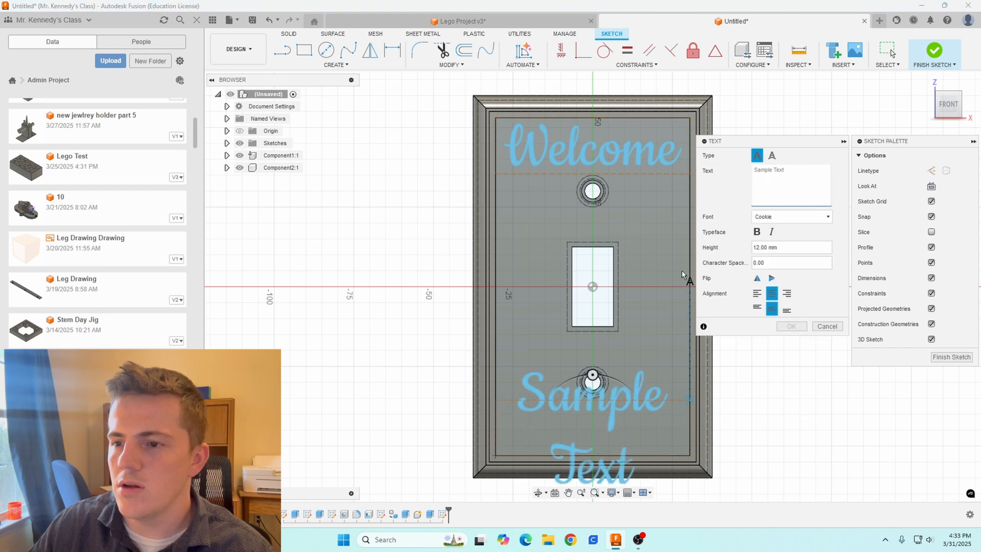
# Step: Add matching 12 mm Cookie-font 'Home' text near the bottom of the cover
pyautogui.write('H')
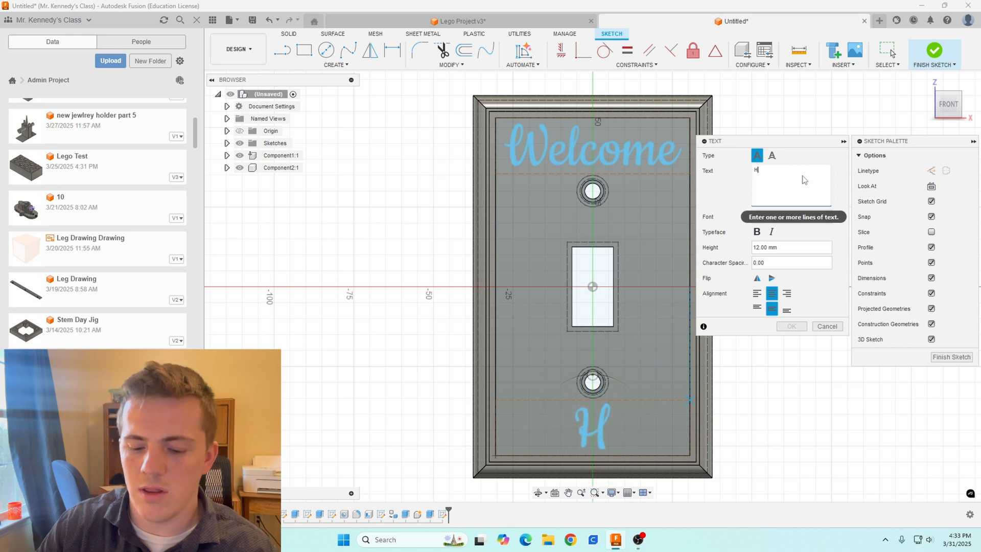
pyautogui.write('ome')
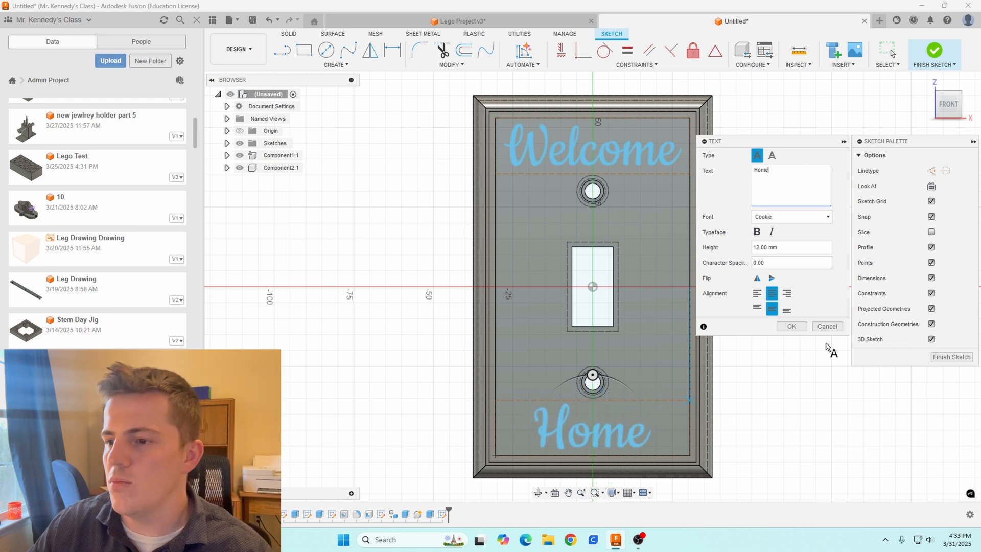
pyautogui.moveTo(907, 316)
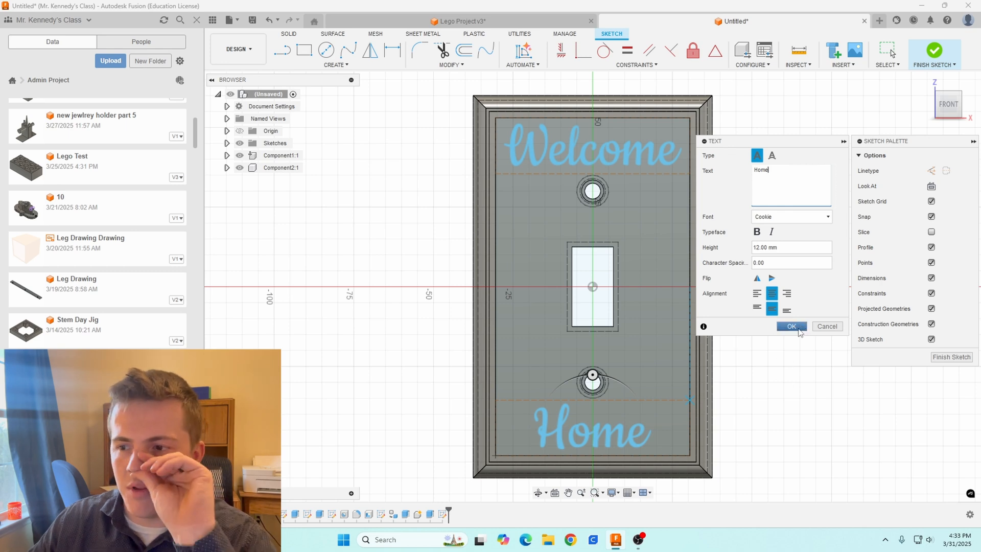
pyautogui.click(791, 326)
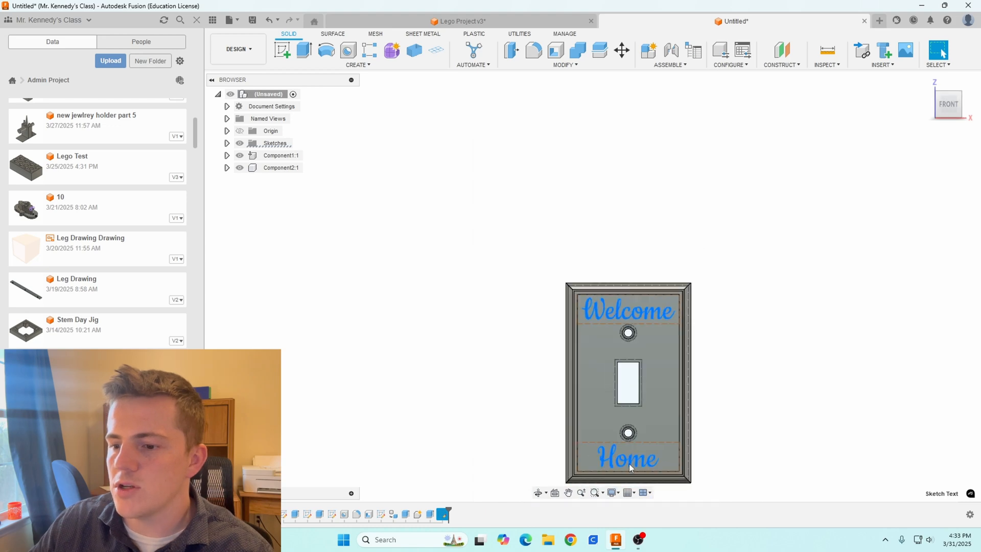
# Step: Extrude the Welcome and Home lettering -0.5 mm into the cover face
pyautogui.click(282, 50)
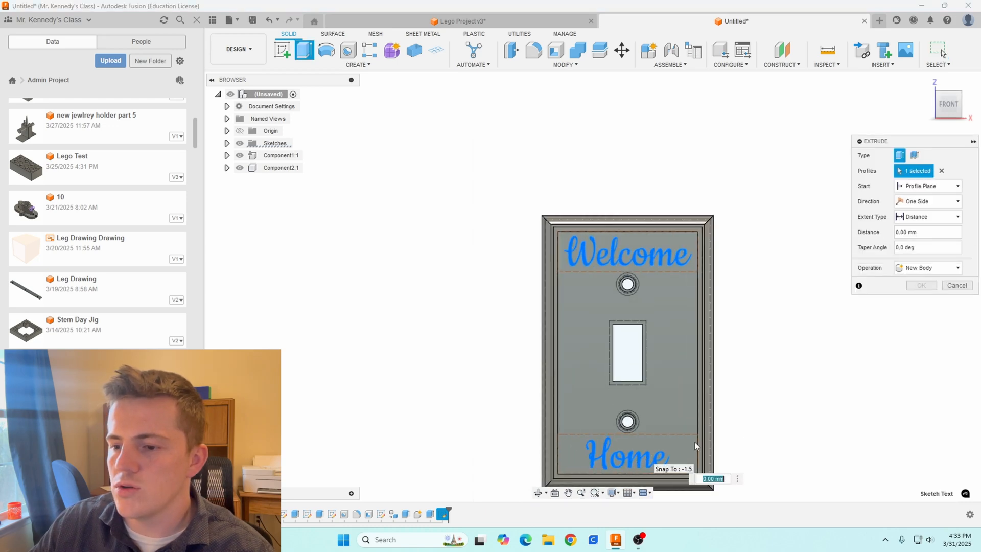
pyautogui.click(625, 454)
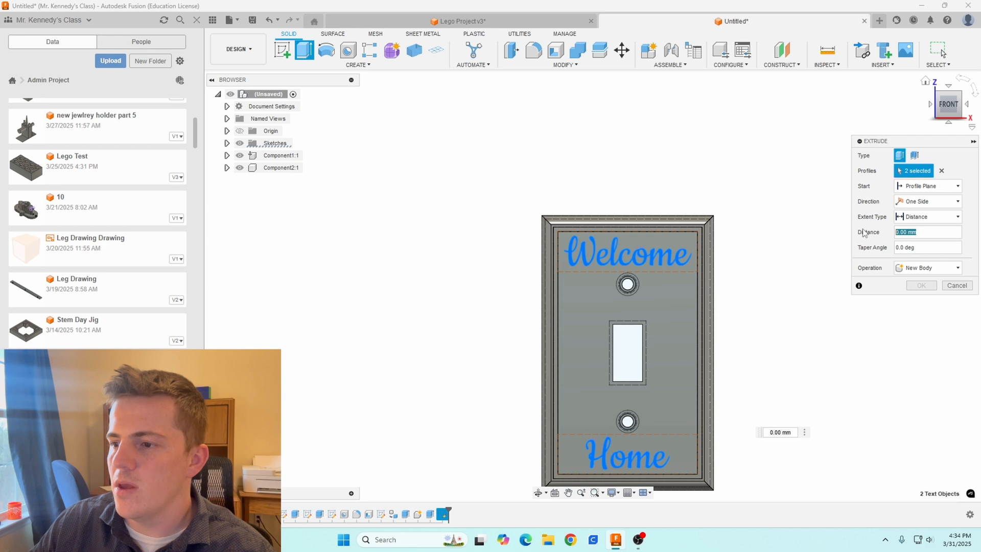
pyautogui.write('-.5')
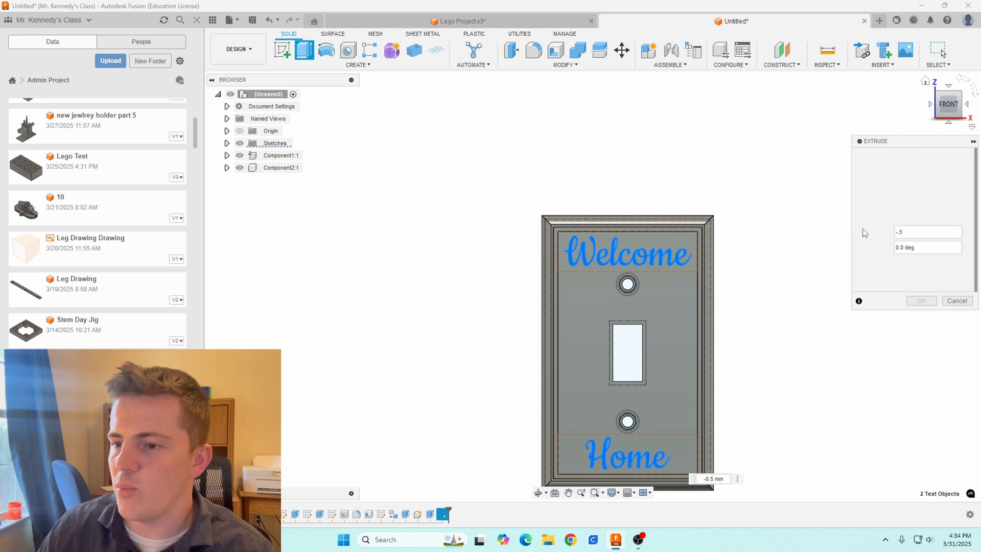
pyautogui.click(919, 300)
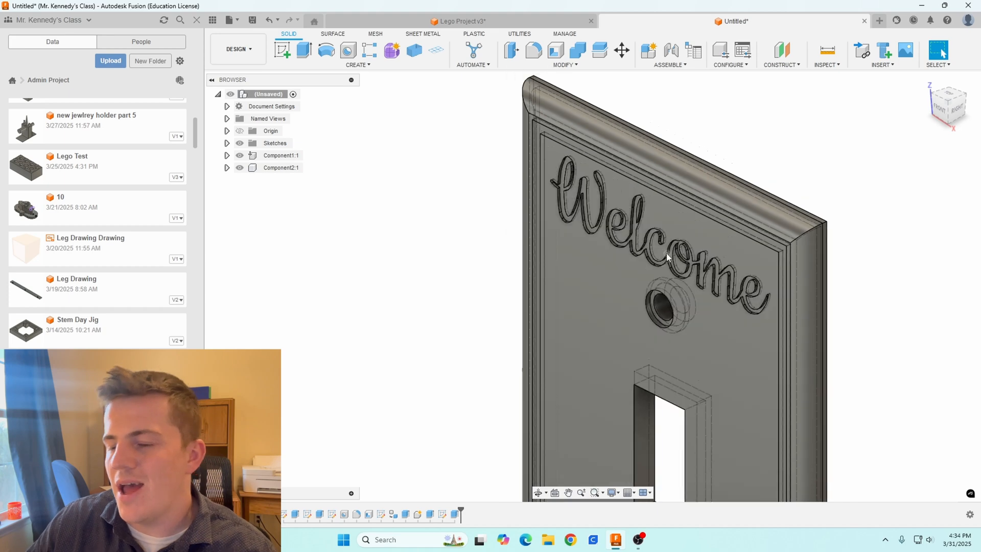
# Step: Select the Home and Welcome letter faces for a 0.5 mm extrusion
pyautogui.scroll(-3)
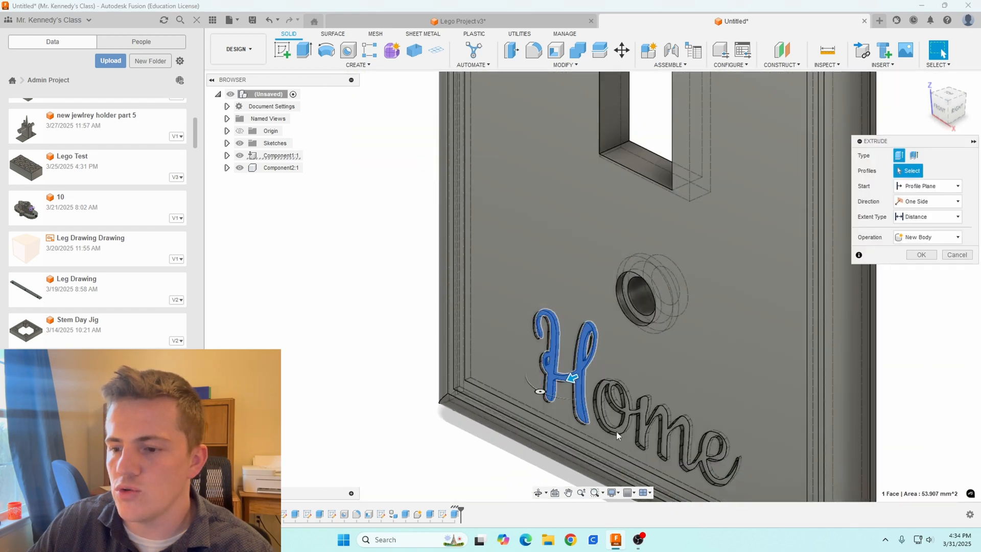
pyautogui.click(622, 406)
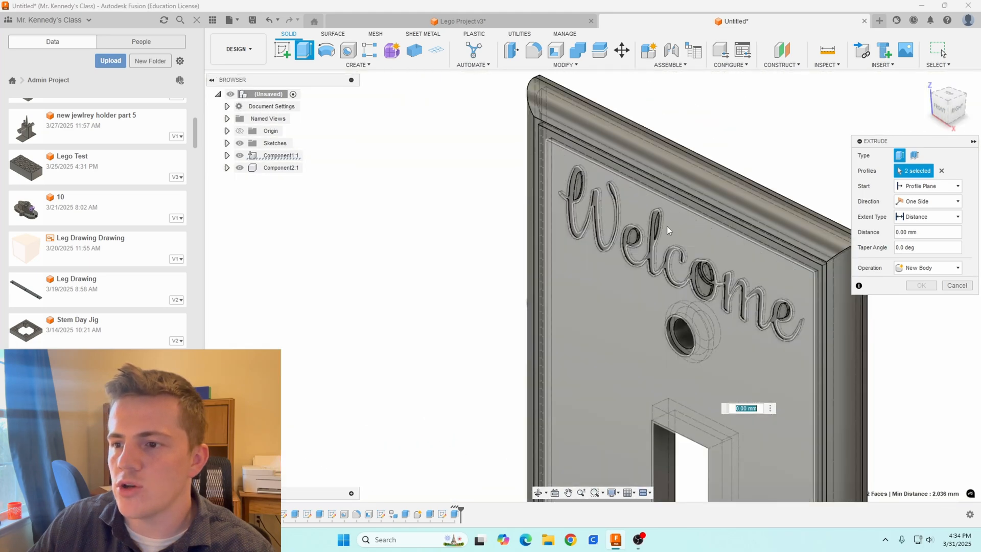
pyautogui.click(531, 188)
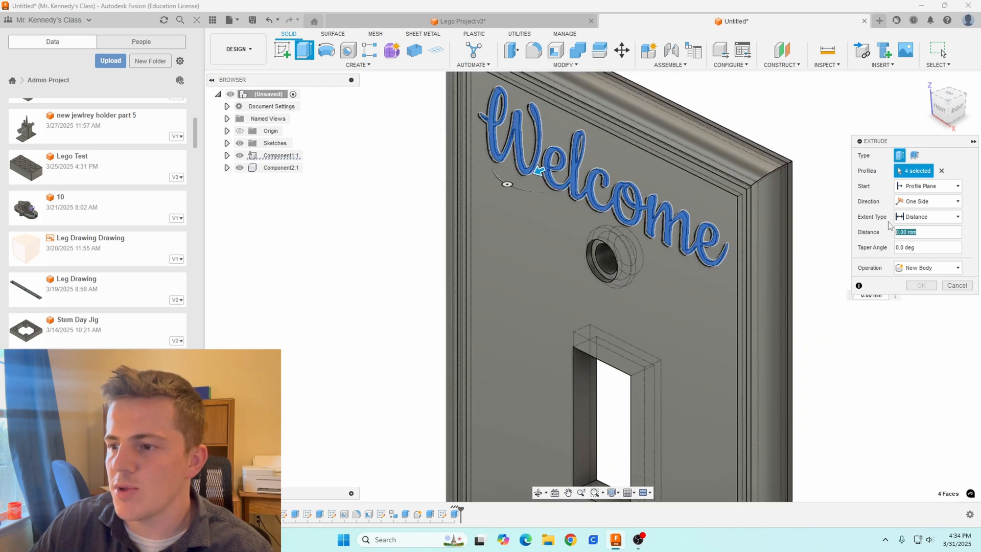
pyautogui.write('5')
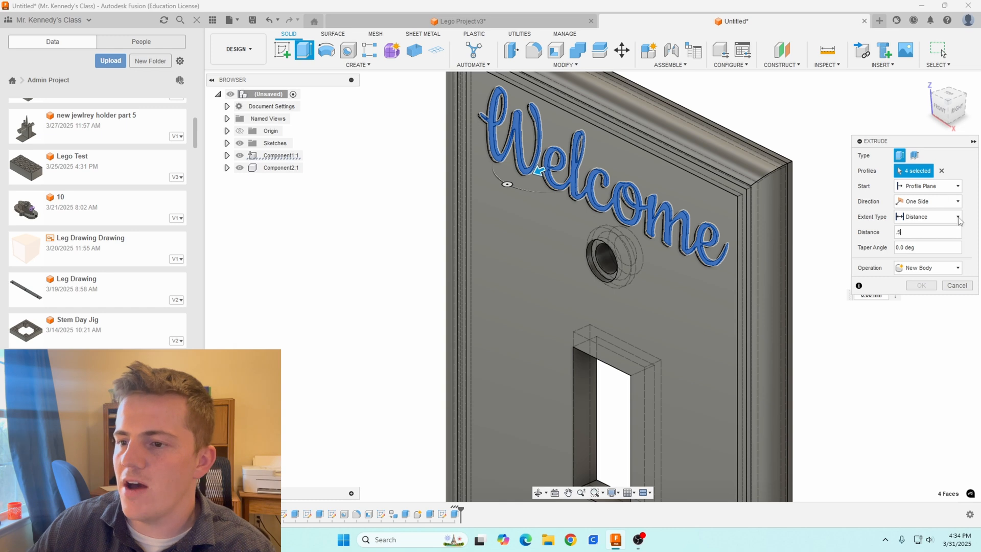
# Step: Make the lettering extrusion a New Component and begin the 3D Print export
pyautogui.click(928, 266)
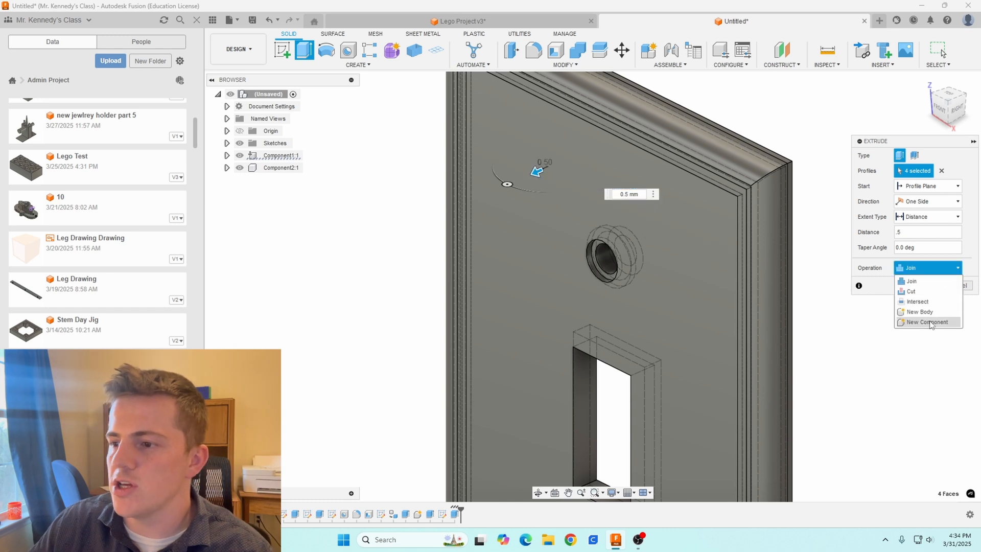
pyautogui.click(927, 322)
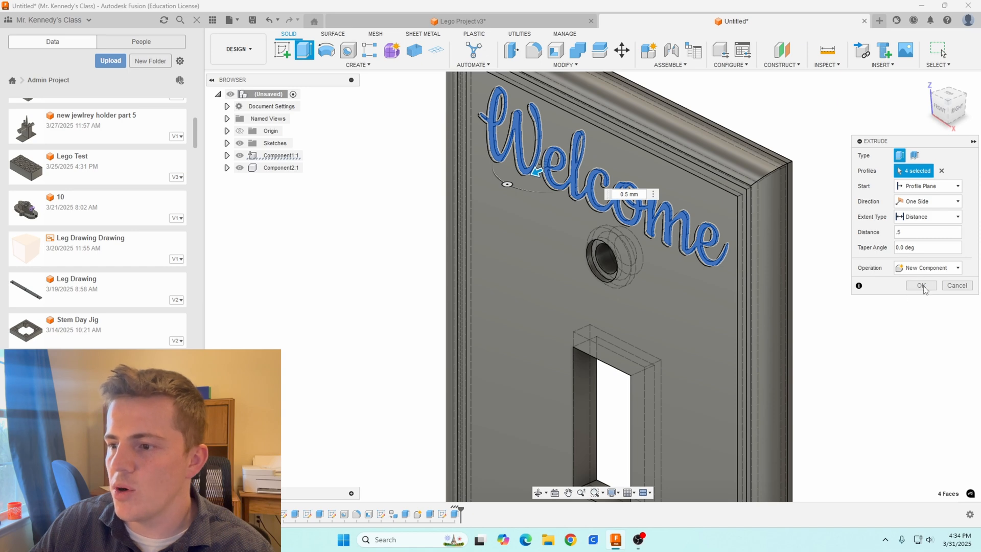
pyautogui.click(920, 285)
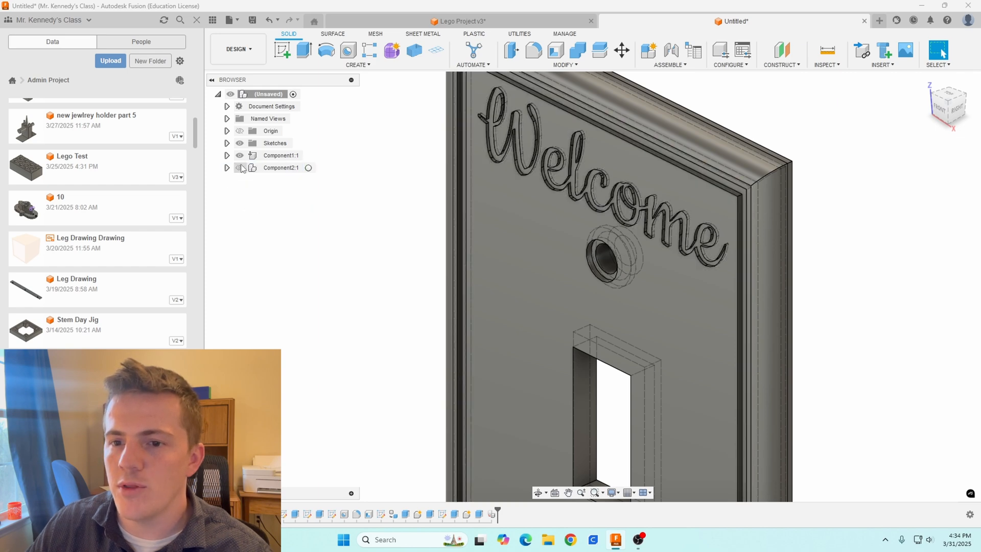
pyautogui.click(281, 168)
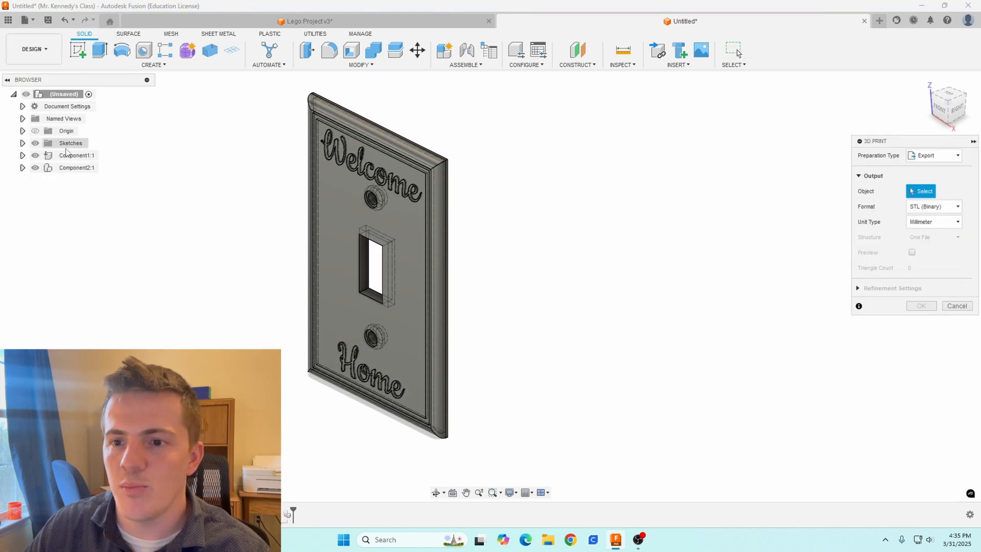
# Step: Export the cover body component as an STL named 'Body Light Cover'
pyautogui.click(80, 155)
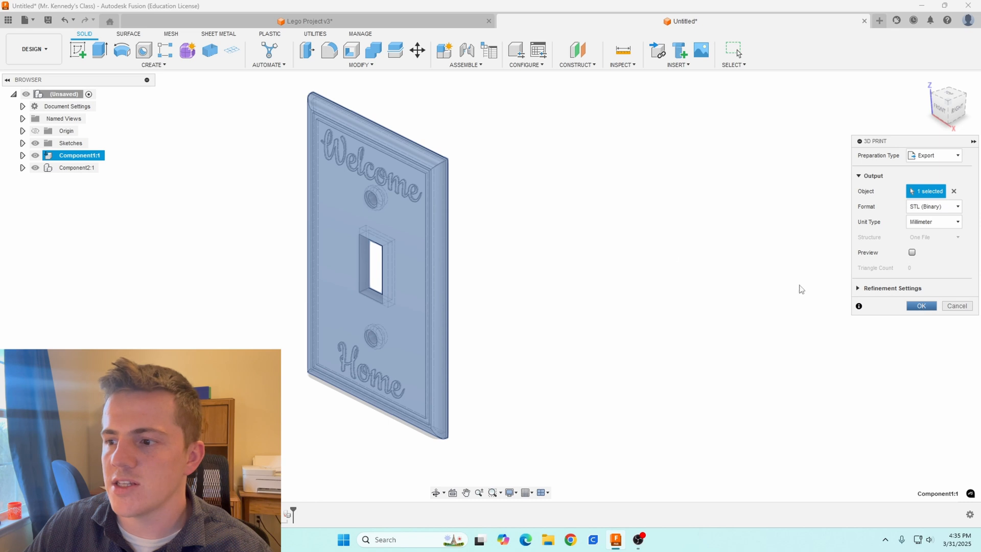
pyautogui.write('C')
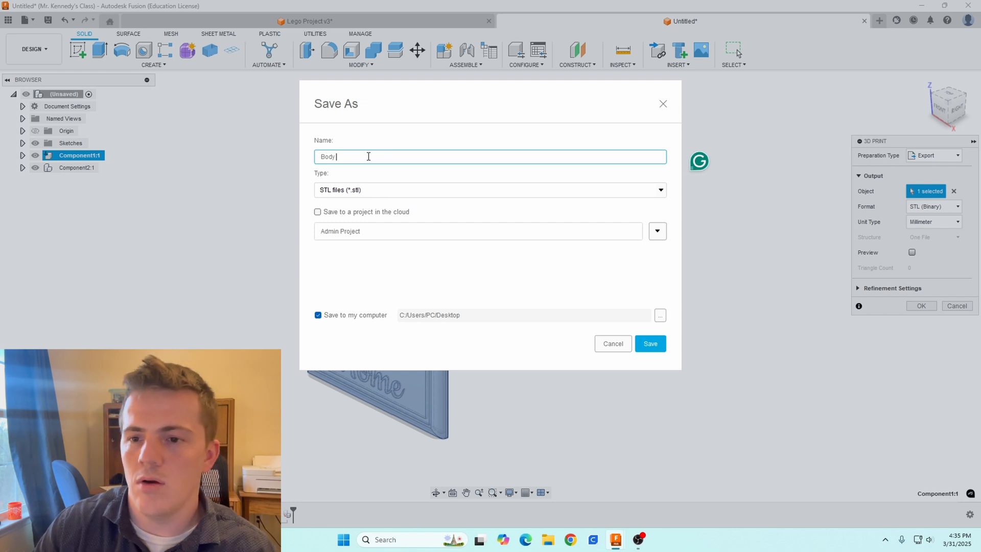
pyautogui.write('Light Cover')
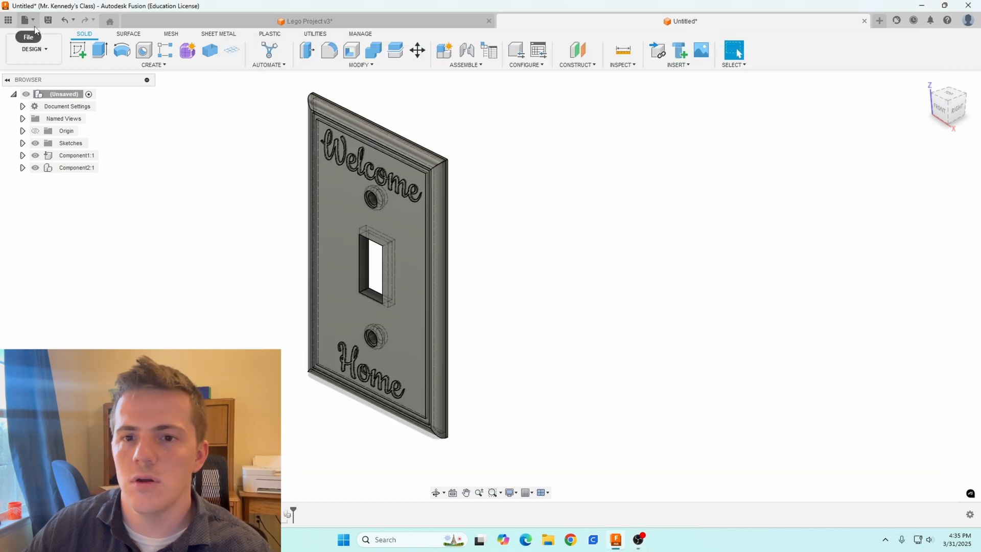
# Step: Export the text-and-border component as a second STL named 'Text'
pyautogui.click(24, 20)
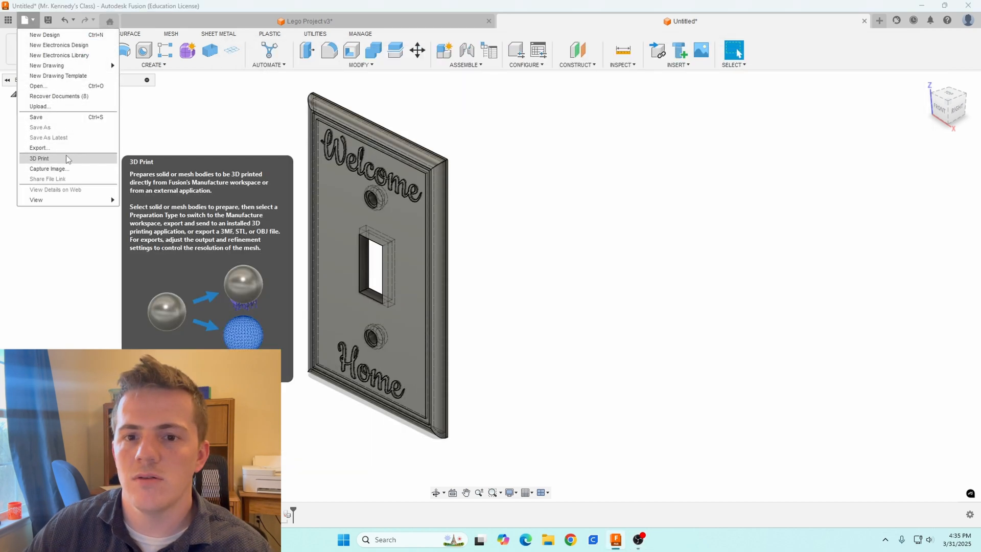
pyautogui.click(39, 158)
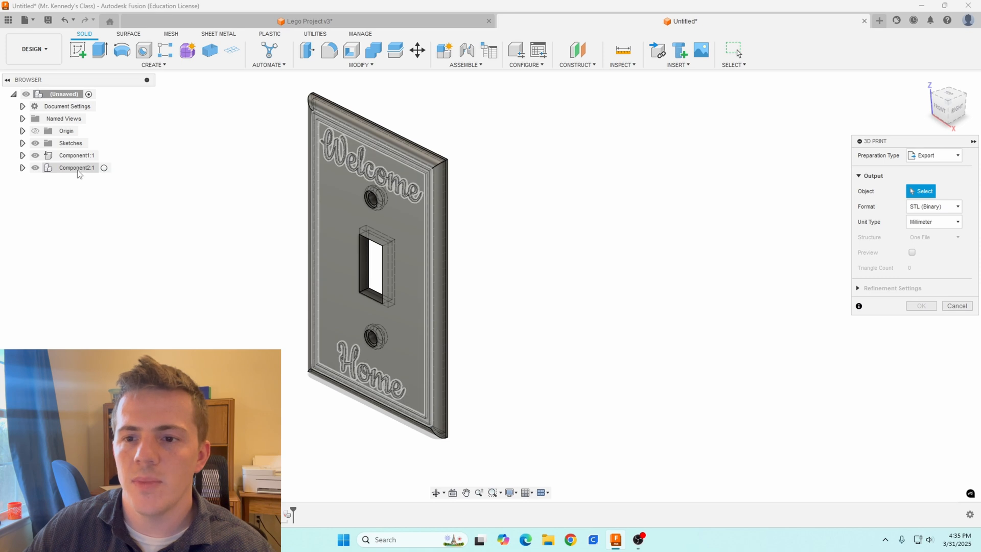
pyautogui.click(920, 191)
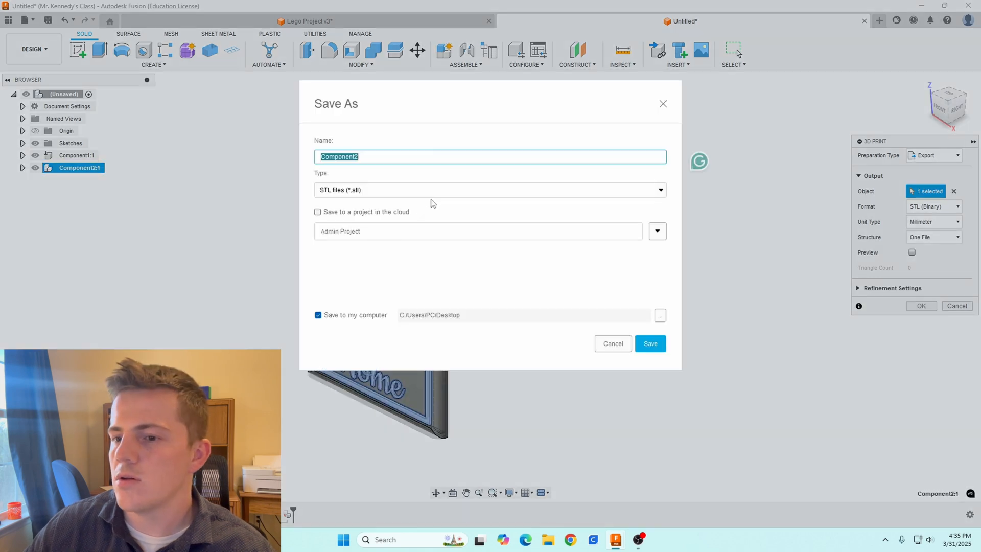
pyautogui.write('Text')
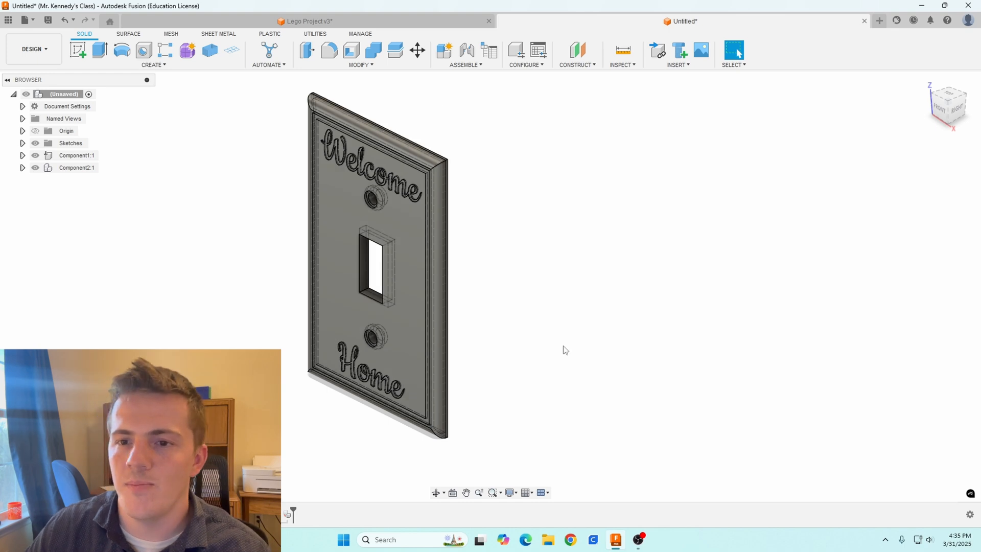
pyautogui.moveTo(693, 339)
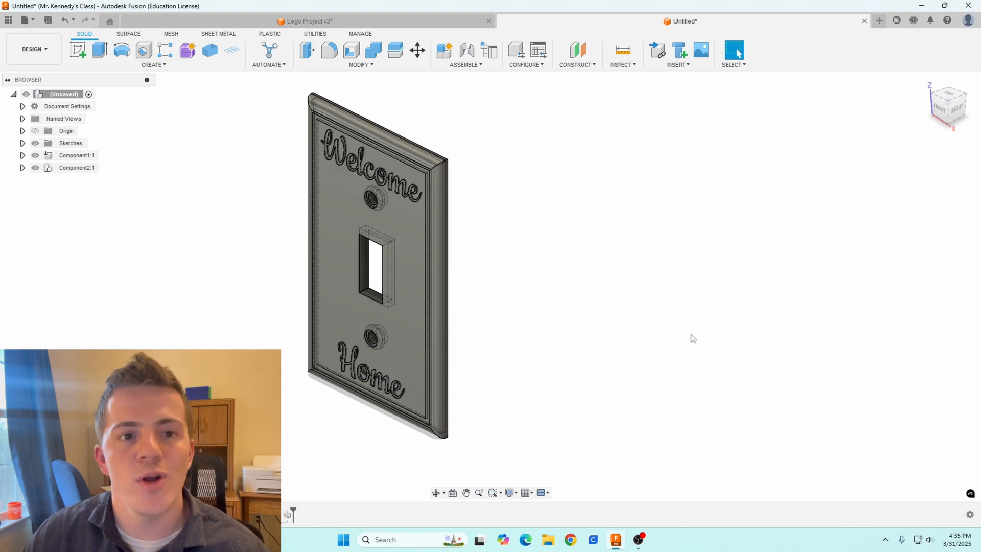
pyautogui.moveTo(689, 357)
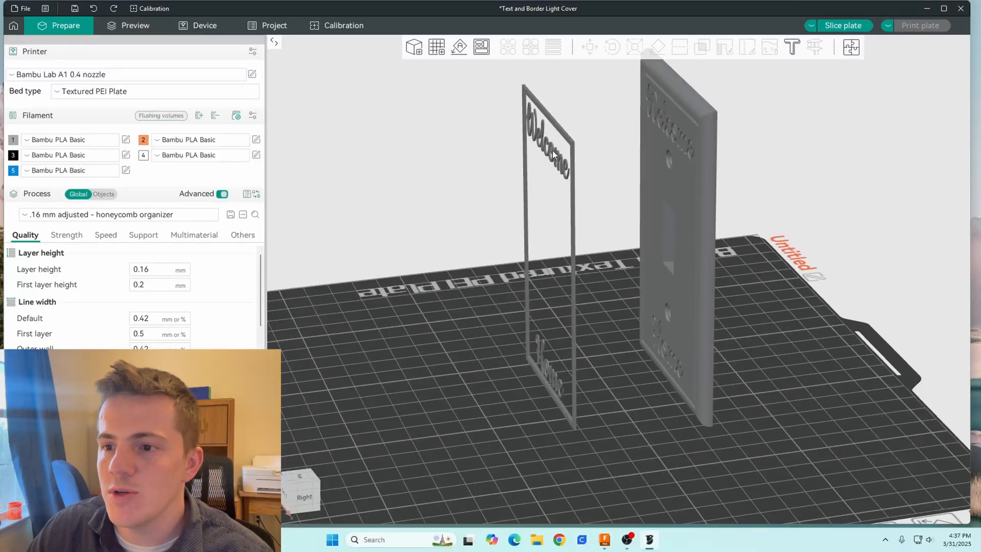
# Step: Switch to the Objects list and assign the white filament to the cover body
pyautogui.click(104, 194)
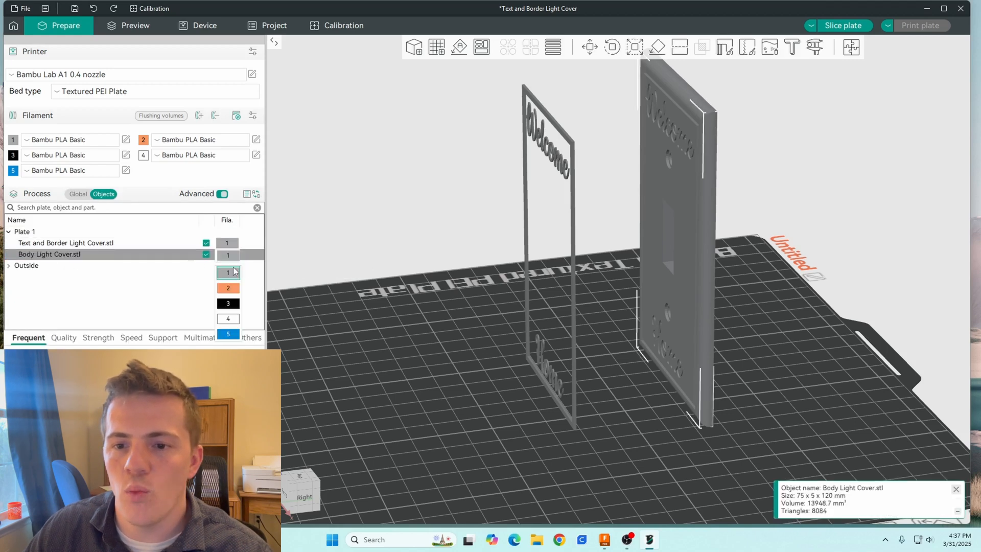
pyautogui.click(228, 319)
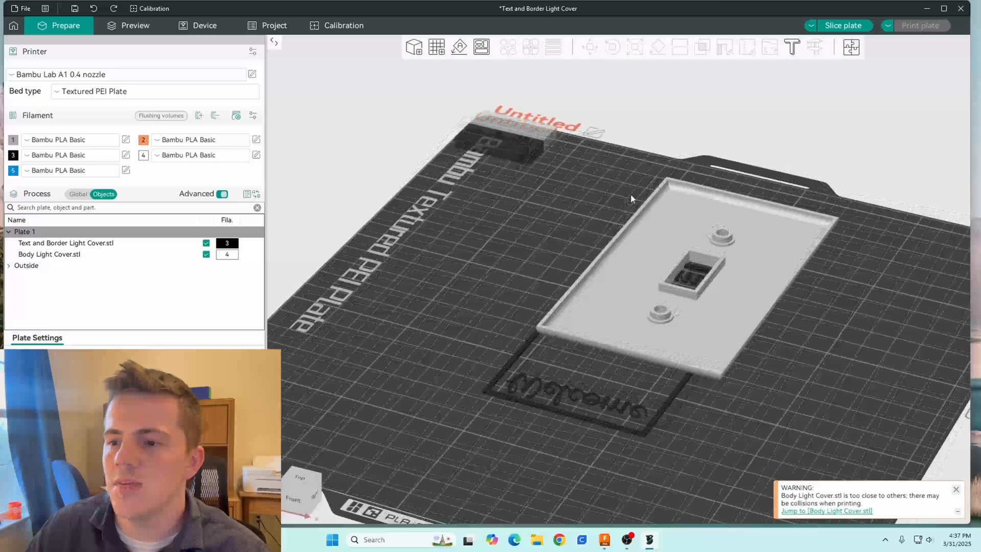
# Step: Move the Text and Border object into the body's recesses and check the alignment
pyautogui.click(49, 254)
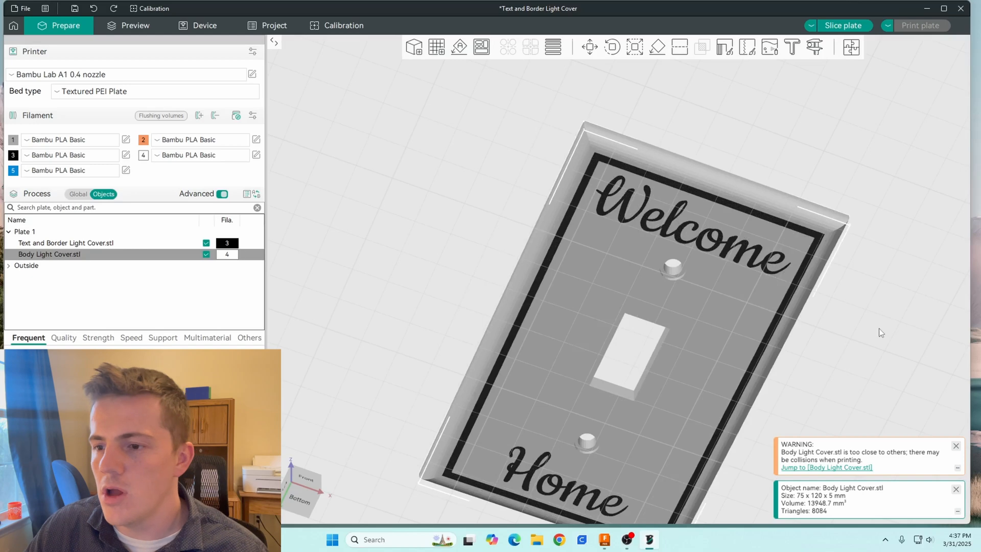
pyautogui.scroll(3)
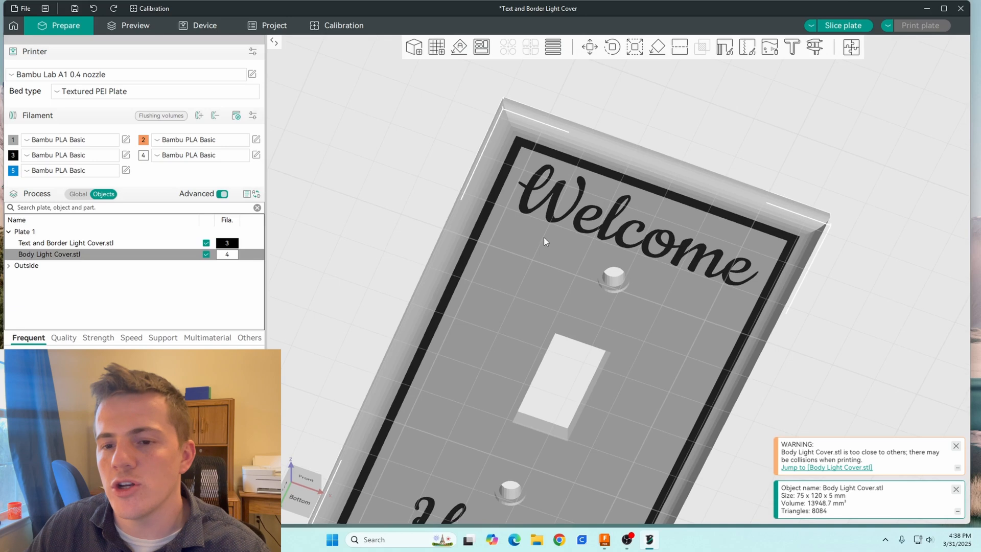
pyautogui.moveTo(548, 219)
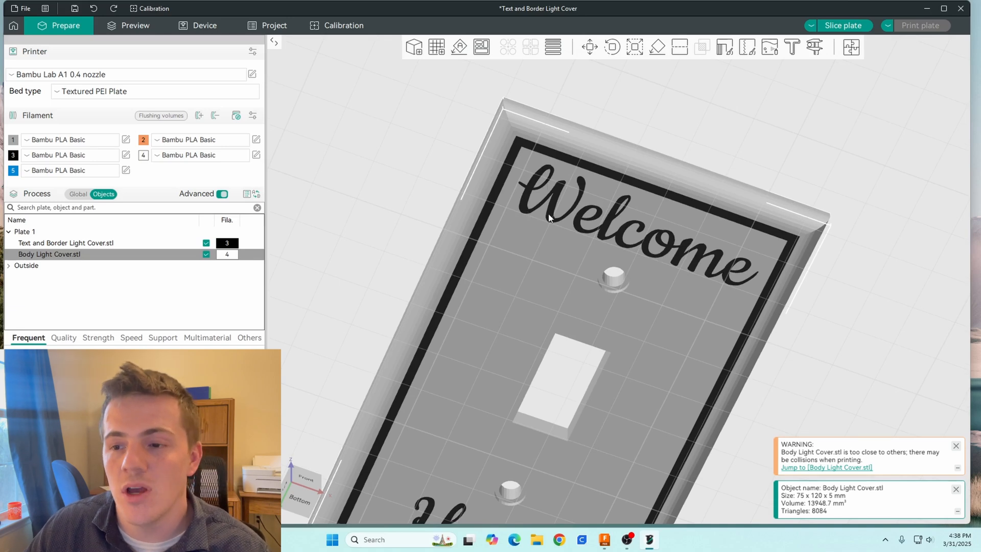
pyautogui.moveTo(556, 228)
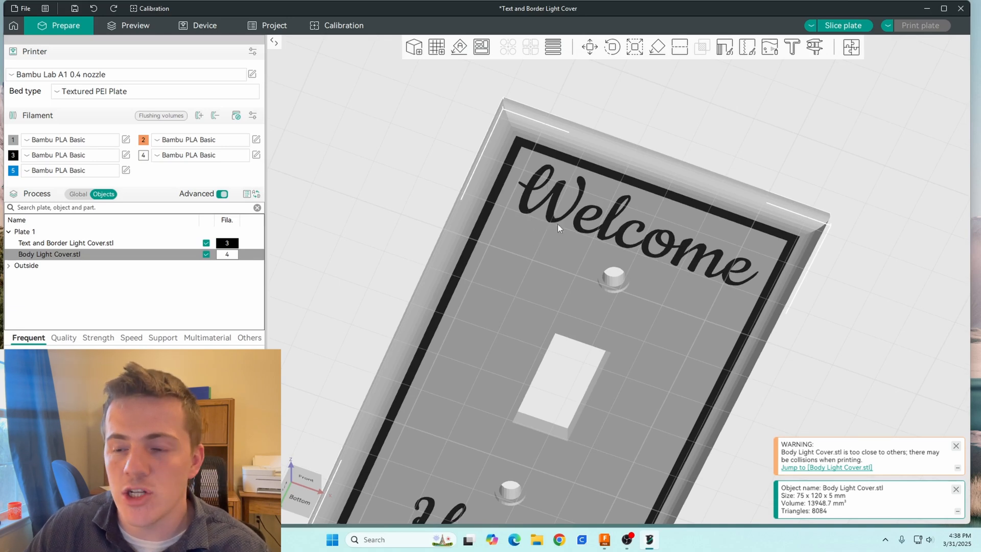
pyautogui.moveTo(757, 207)
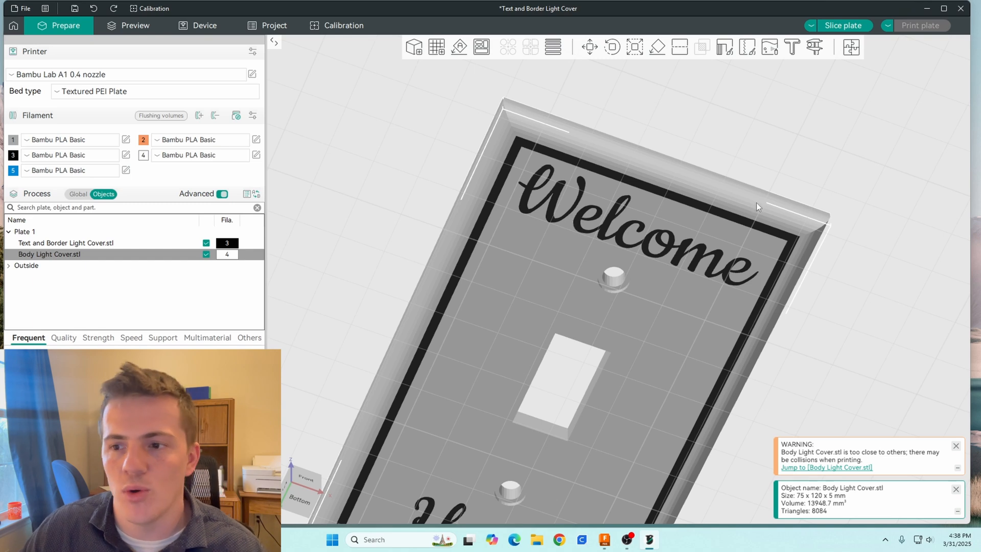
pyautogui.moveTo(671, 236)
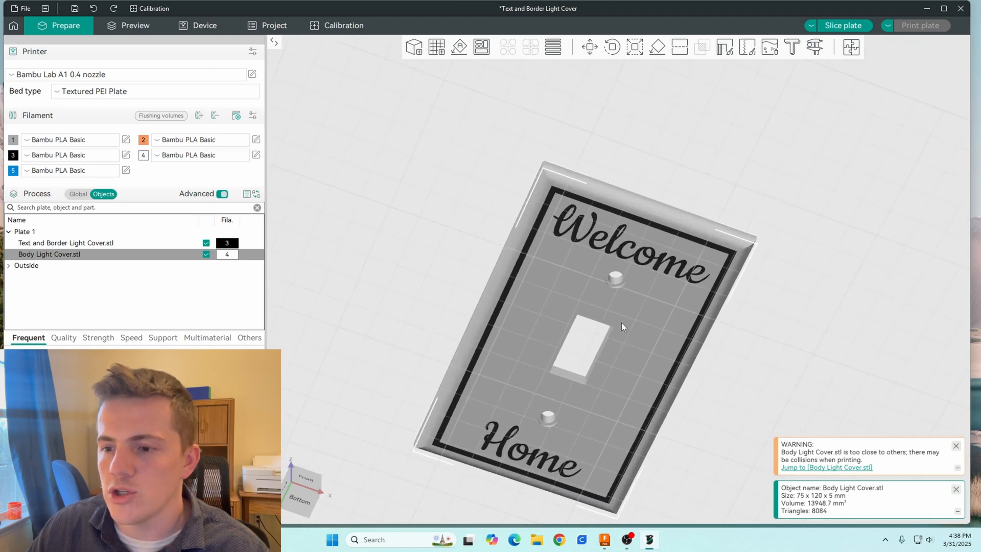
pyautogui.moveTo(593, 377)
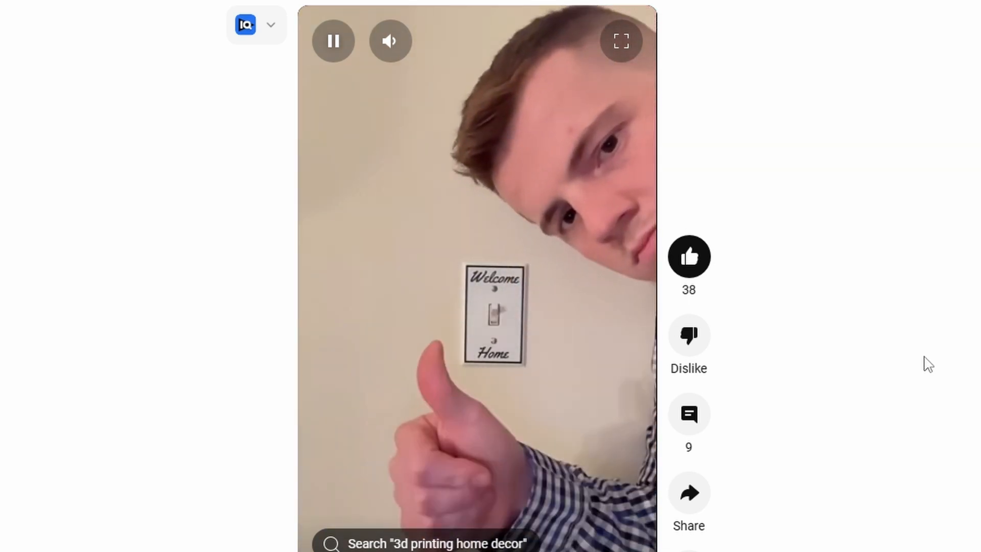
# Step: Pause the YouTube Short of the finished Welcome Home cover on the wall
pyautogui.click(333, 41)
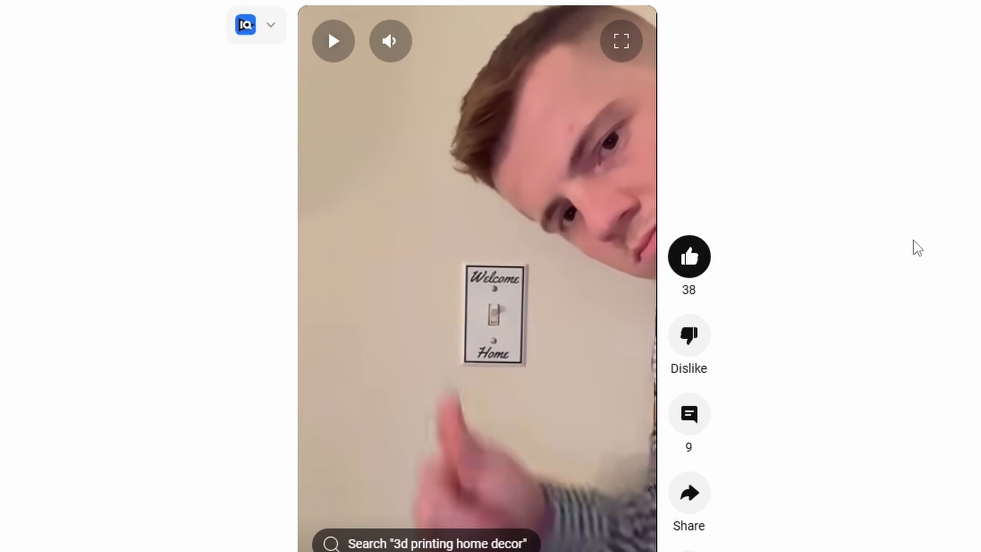